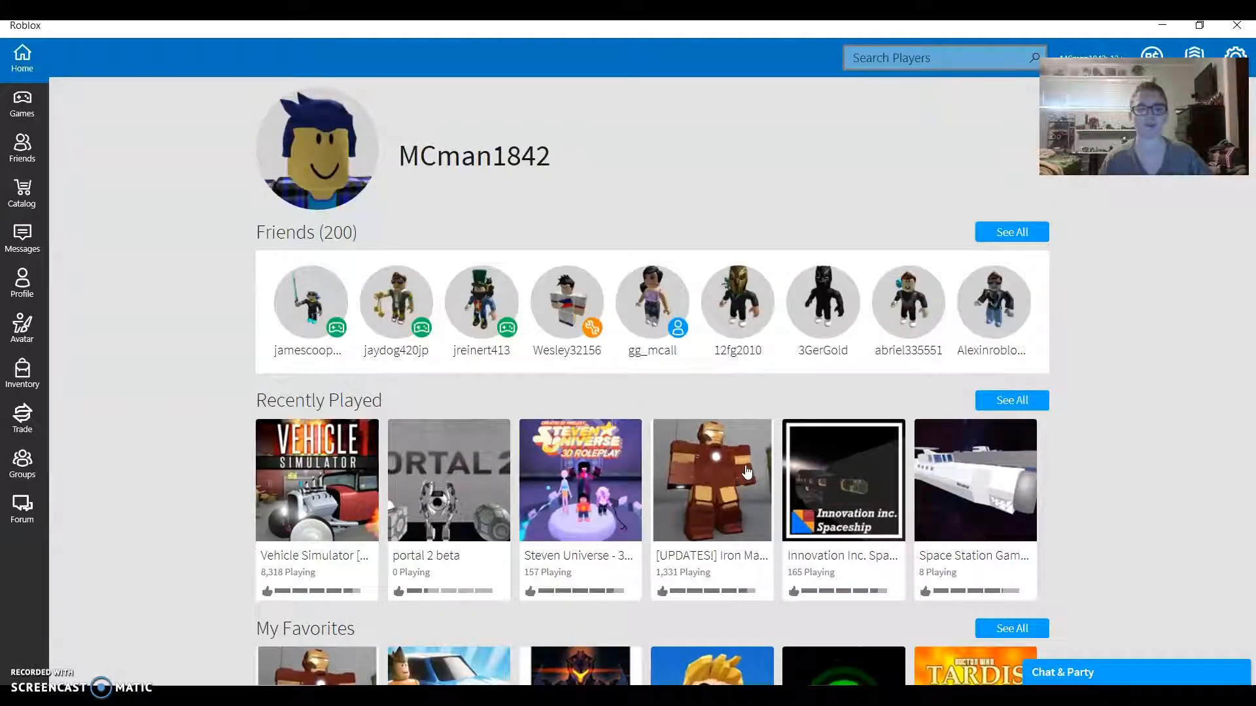
{"action": "mouse_move", "coordinate": [458, 458]}
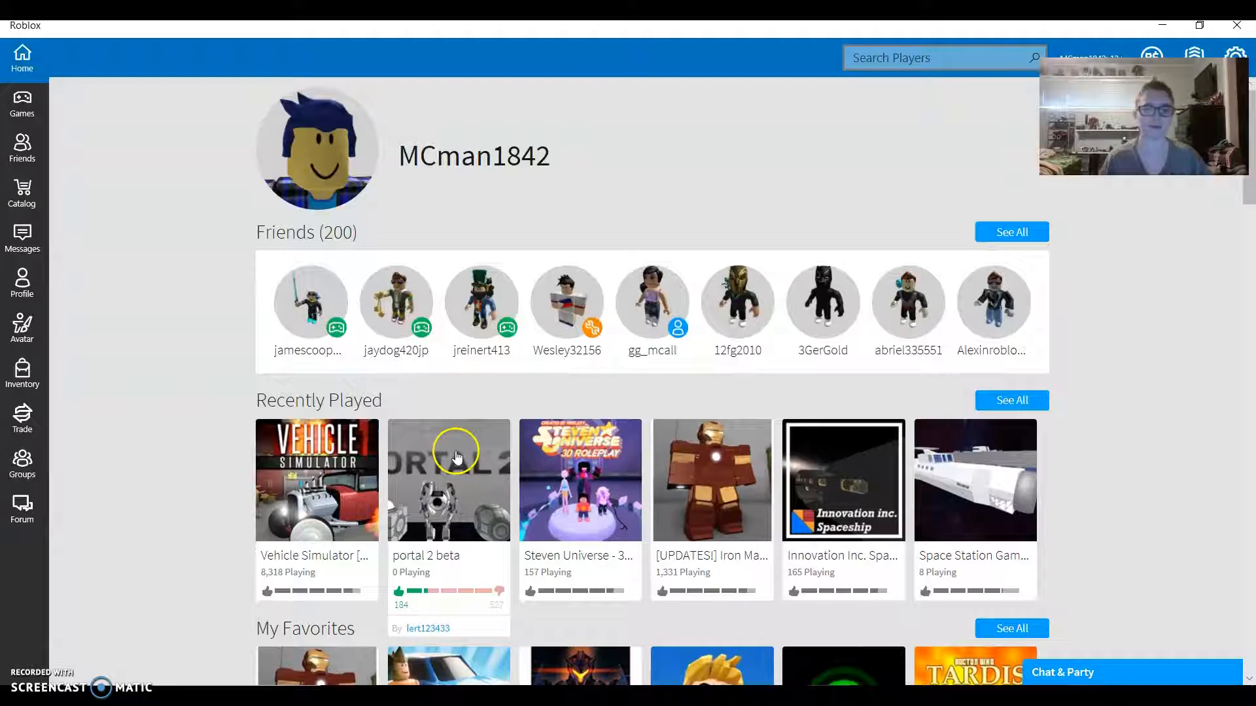
{"action": "mouse_move", "coordinate": [301, 482]}
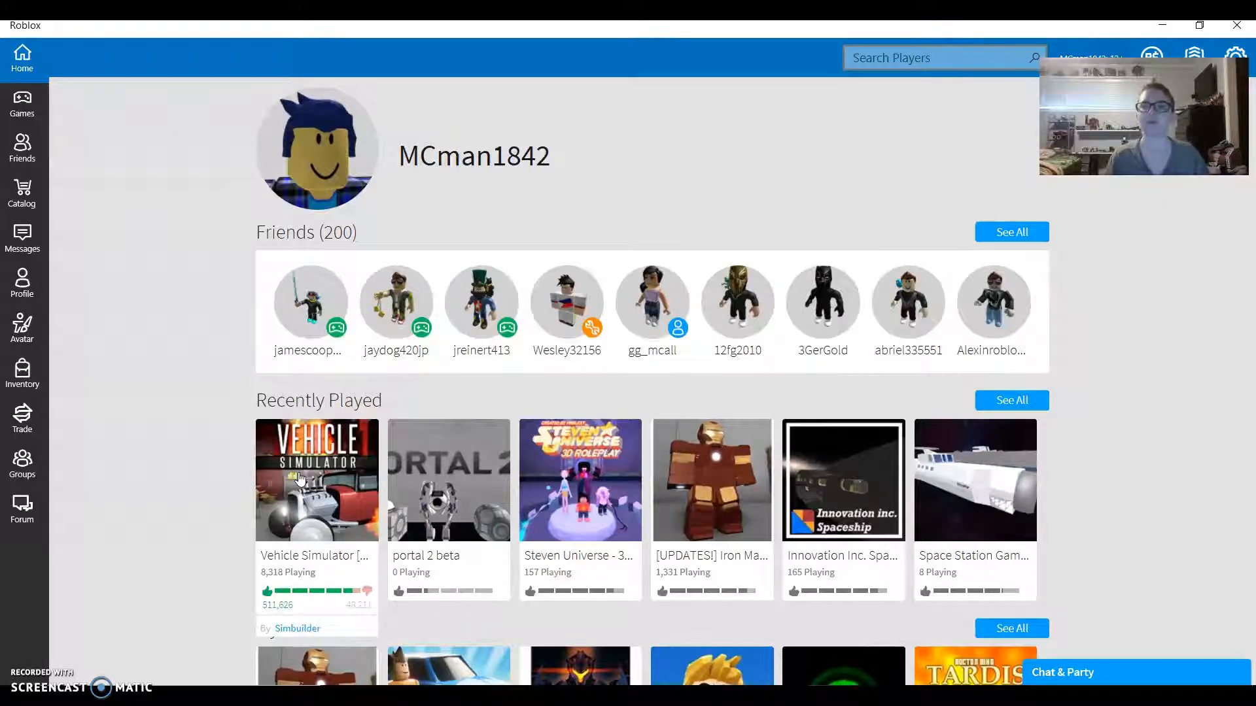
Launch Steven Universe - 3D Roleplay from its Roblox page after glancing at its game passes
{"action": "left_click", "coordinate": [291, 491]}
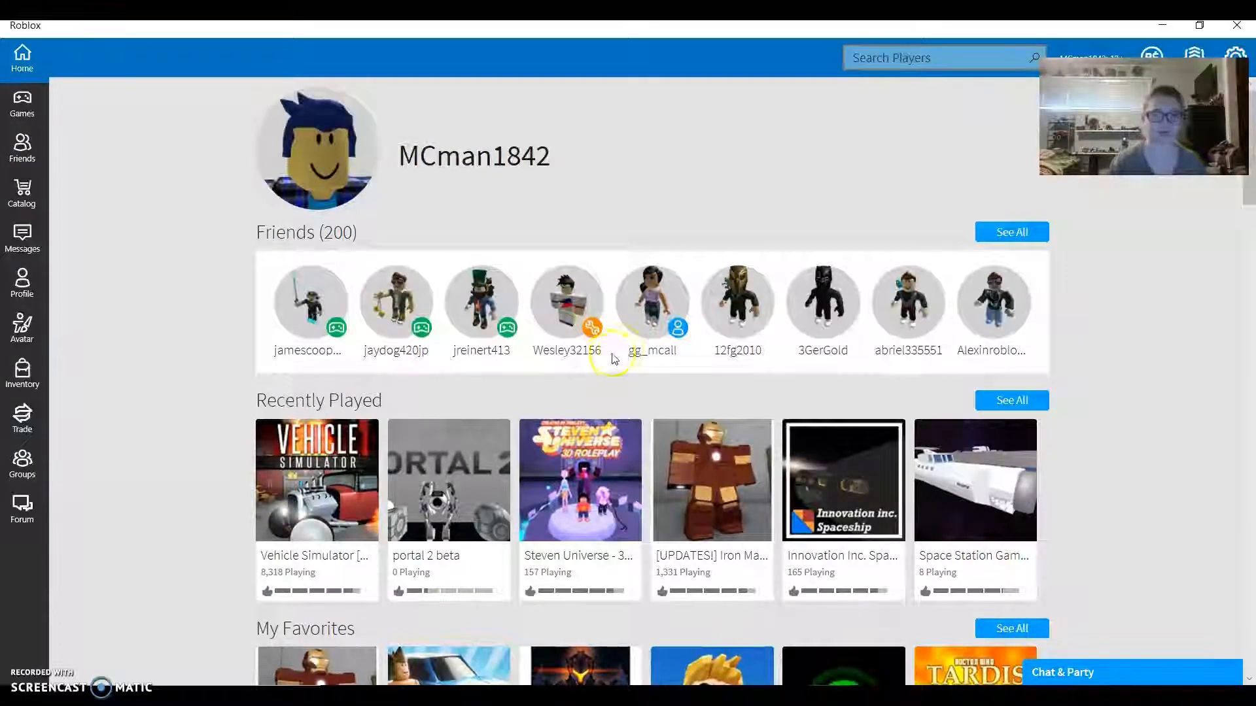
{"action": "scroll", "scroll_direction": "down", "scroll_amount": 3}
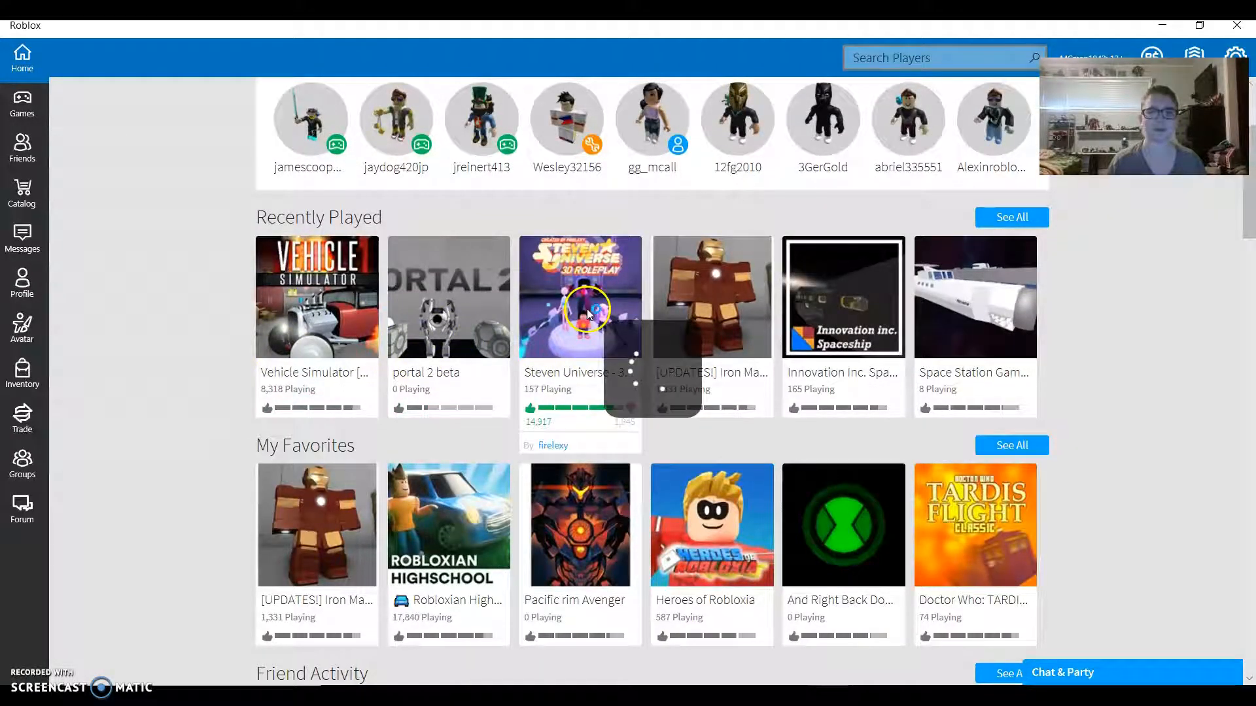
{"action": "left_click", "coordinate": [589, 313]}
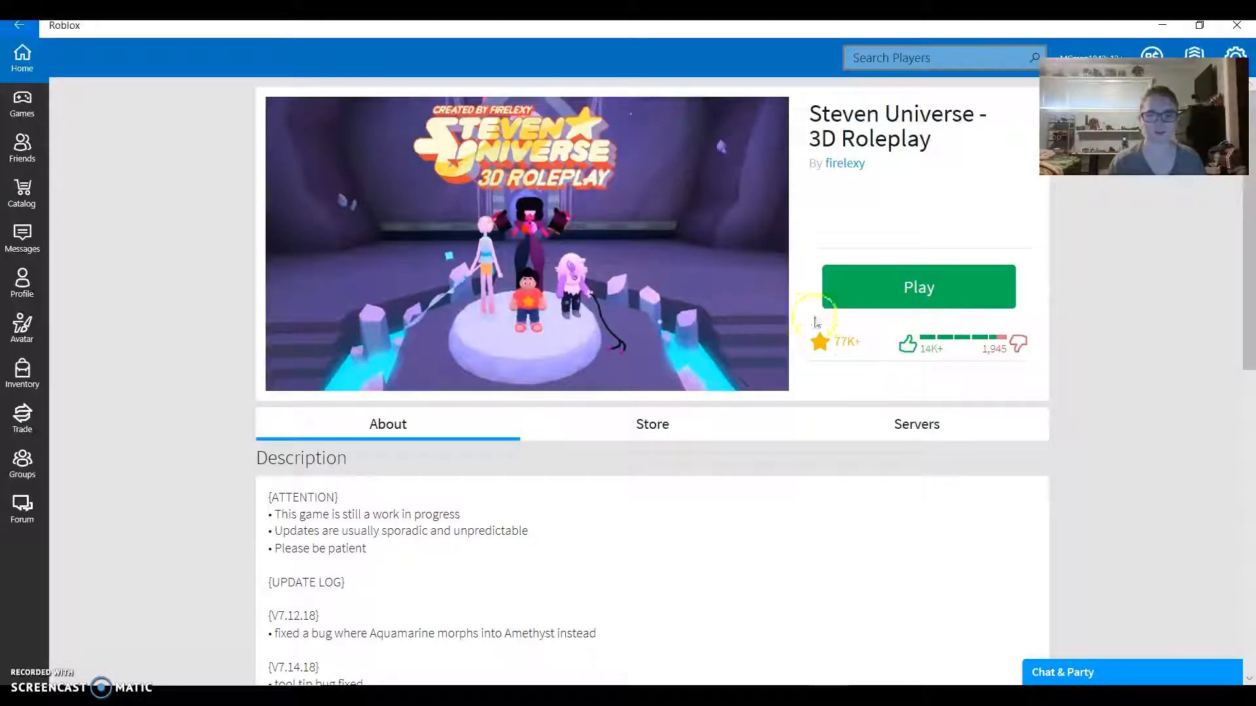
{"action": "left_click", "coordinate": [651, 424]}
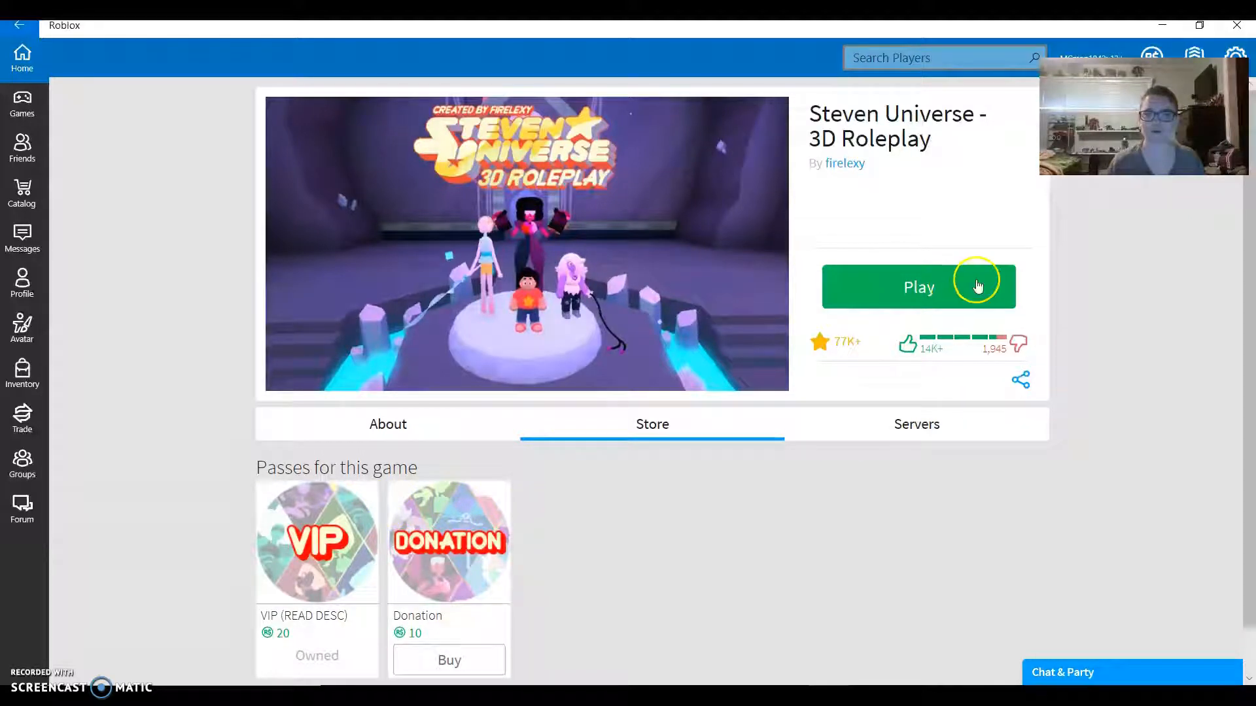
{"action": "left_click", "coordinate": [918, 286]}
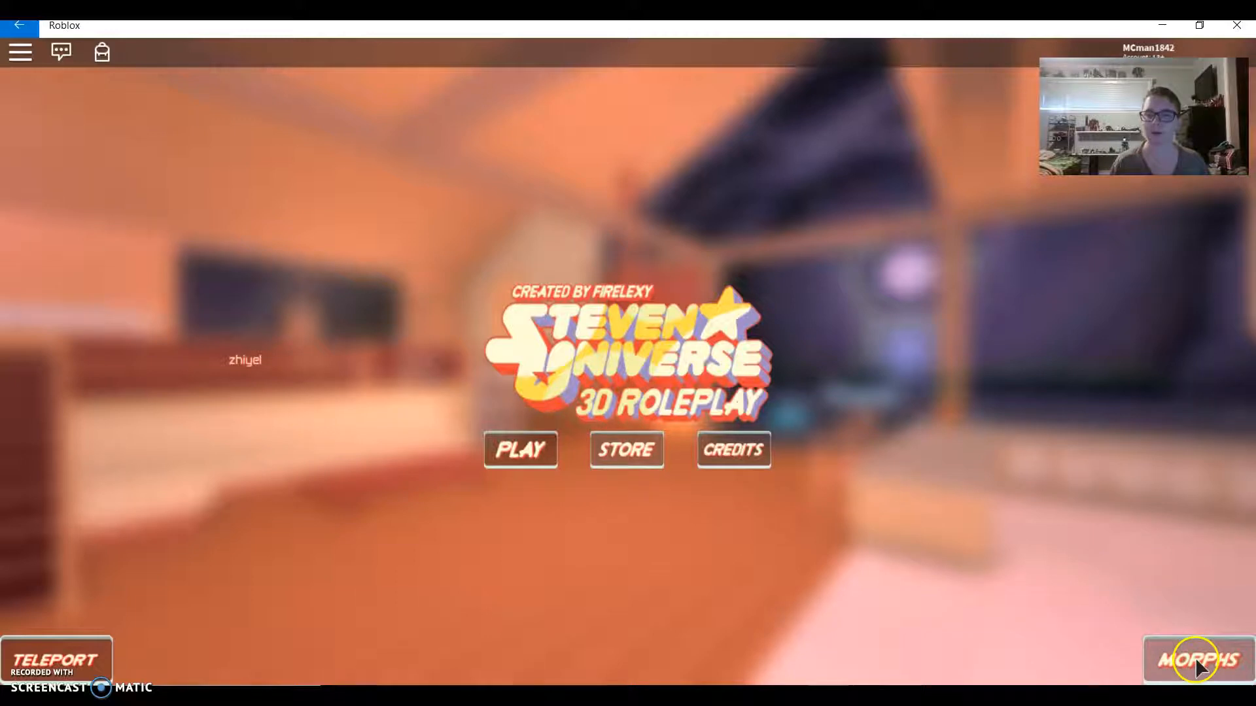
{"action": "left_click", "coordinate": [1199, 660]}
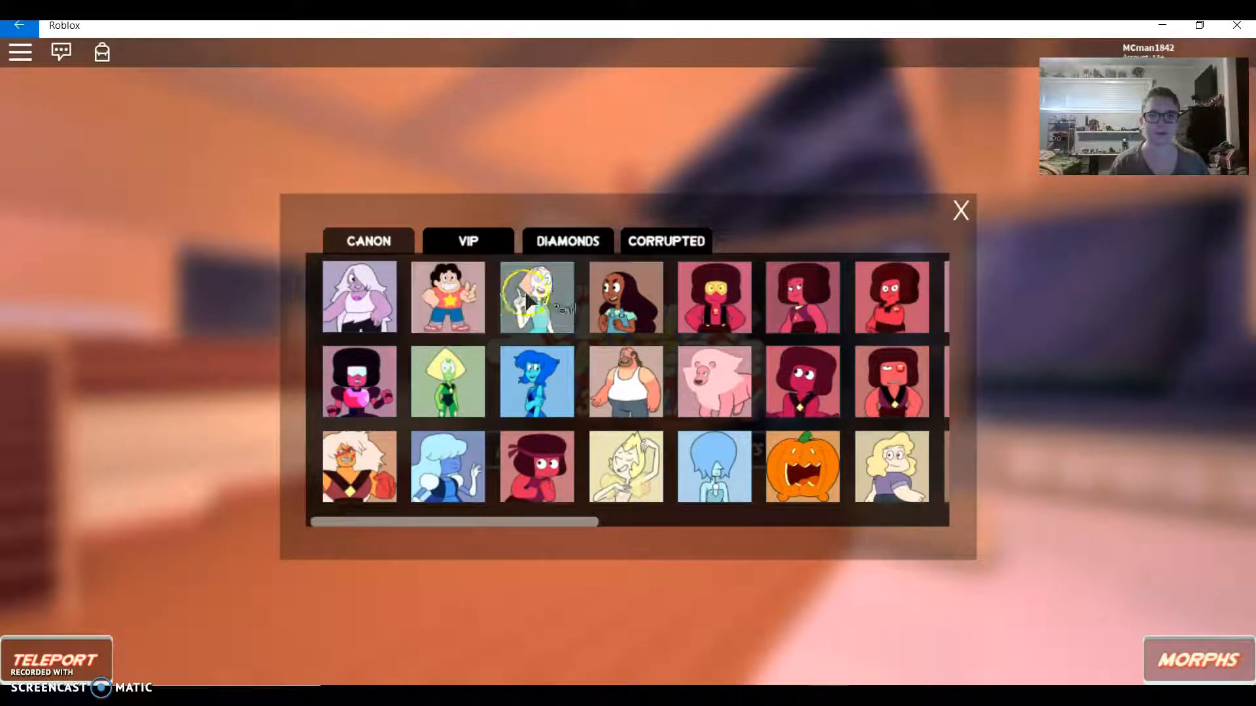
{"action": "mouse_move", "coordinate": [542, 303]}
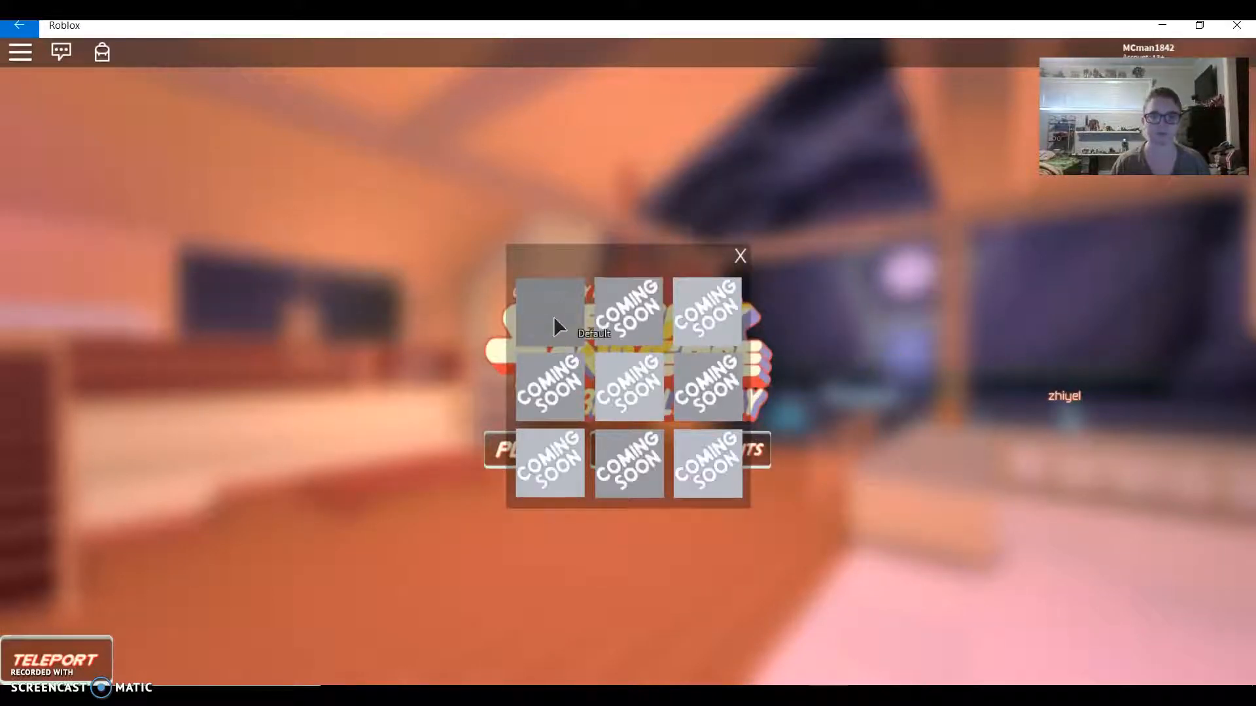
{"action": "left_click", "coordinate": [741, 255]}
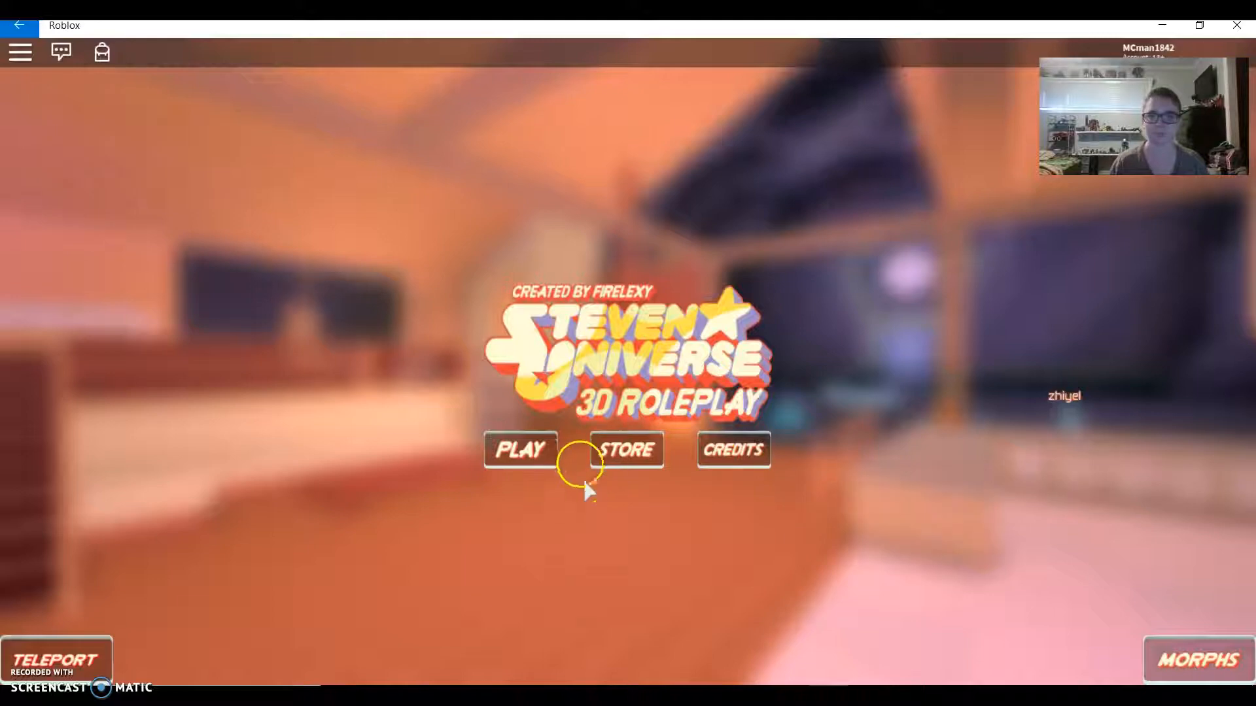
Enter the game world from the title screen and dismiss the actions bar
{"action": "left_click", "coordinate": [519, 448]}
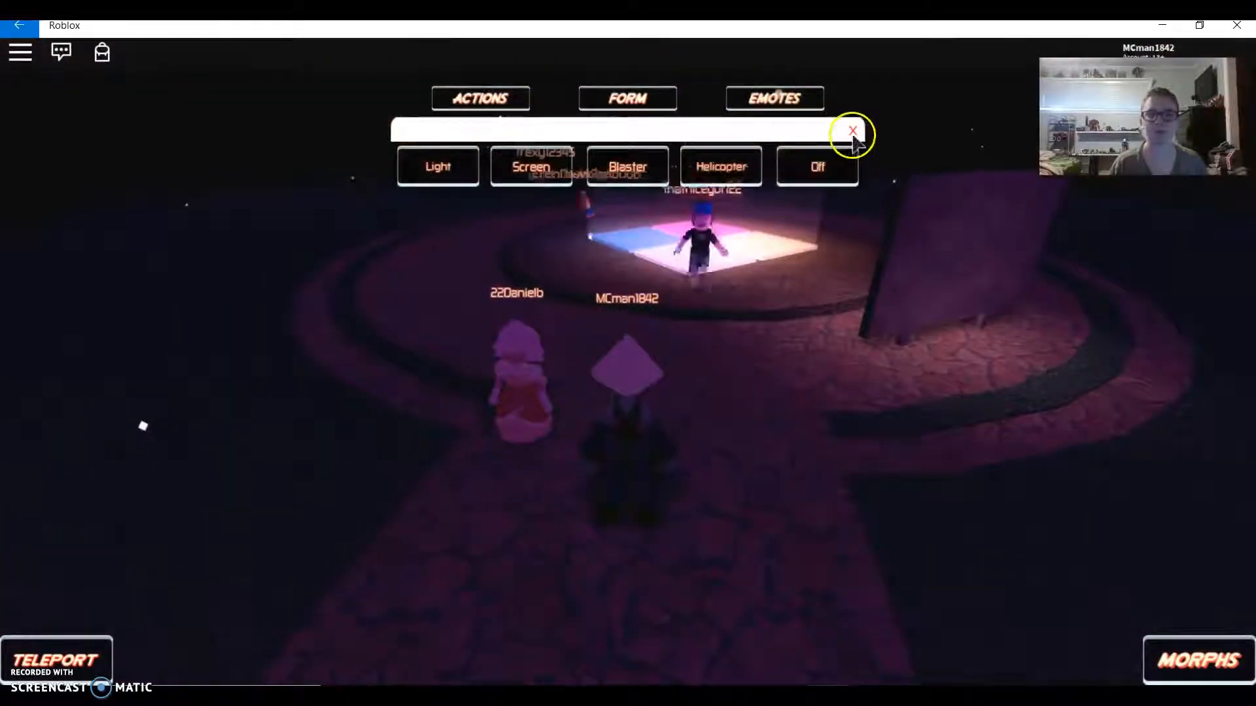
{"action": "left_click", "coordinate": [853, 130]}
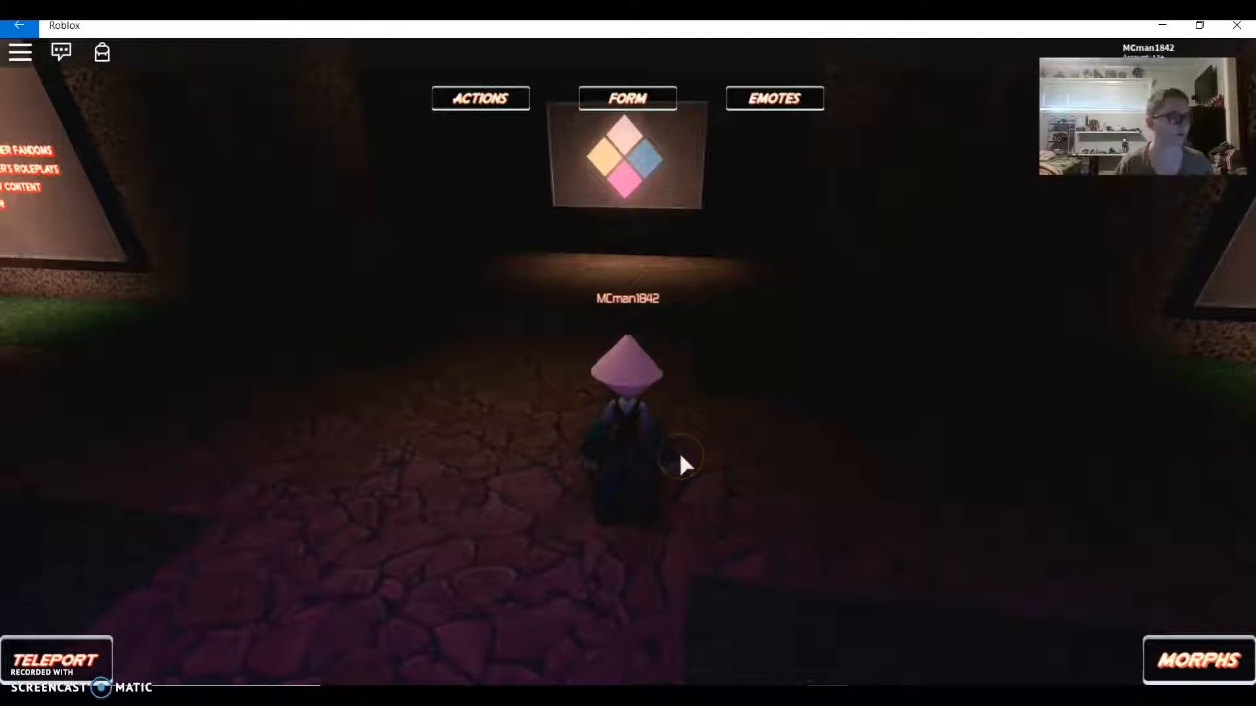
{"action": "mouse_move", "coordinate": [685, 446]}
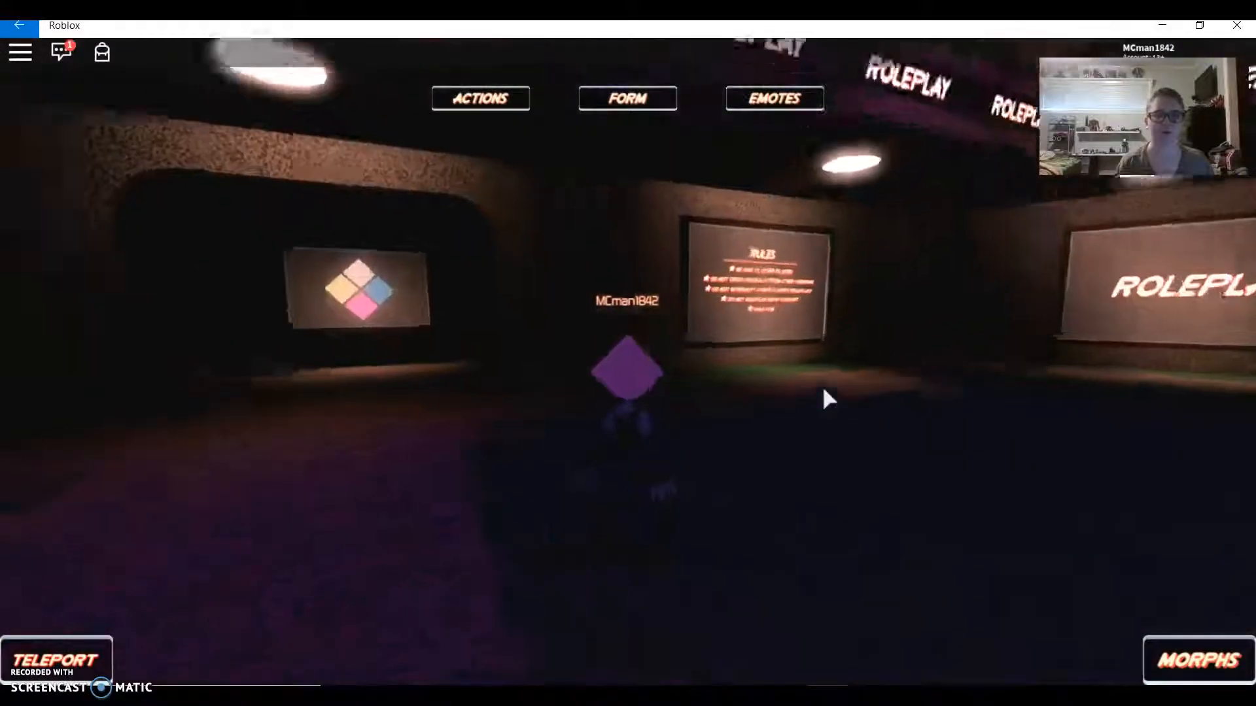
Teleport from the lobby warp pad to the Galaxy Warp destination
{"action": "left_click", "coordinate": [56, 658]}
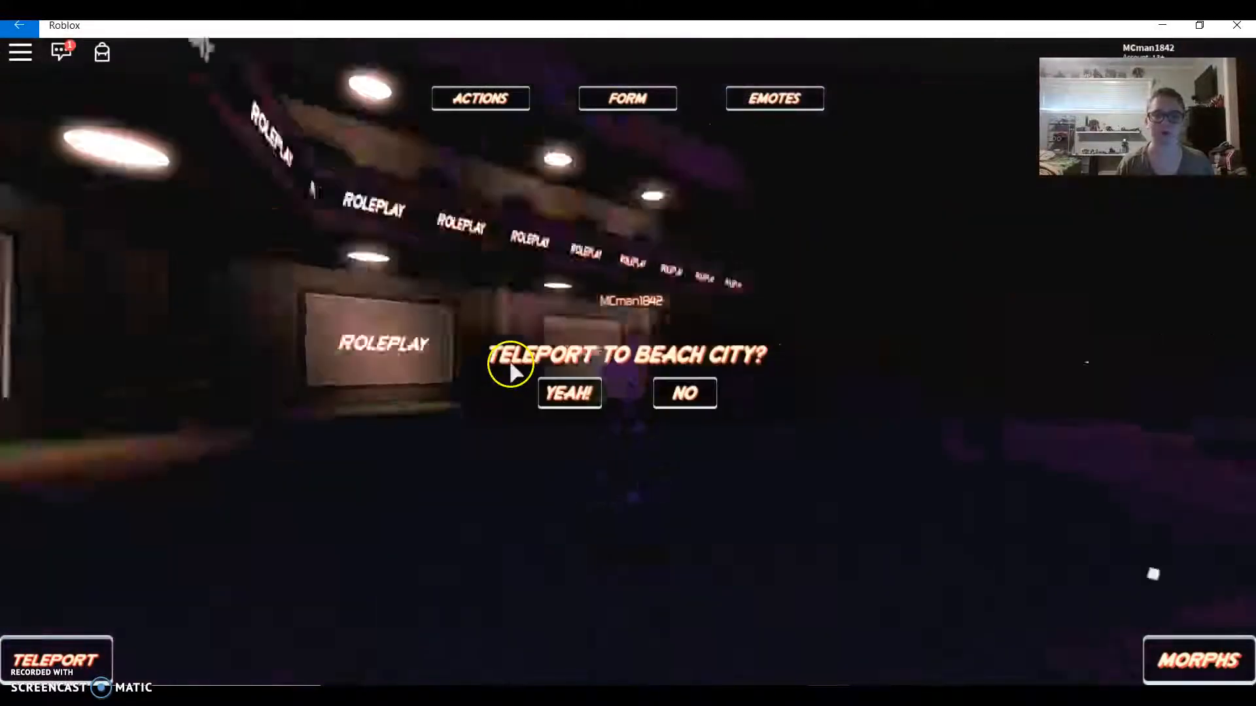
{"action": "left_click", "coordinate": [567, 393]}
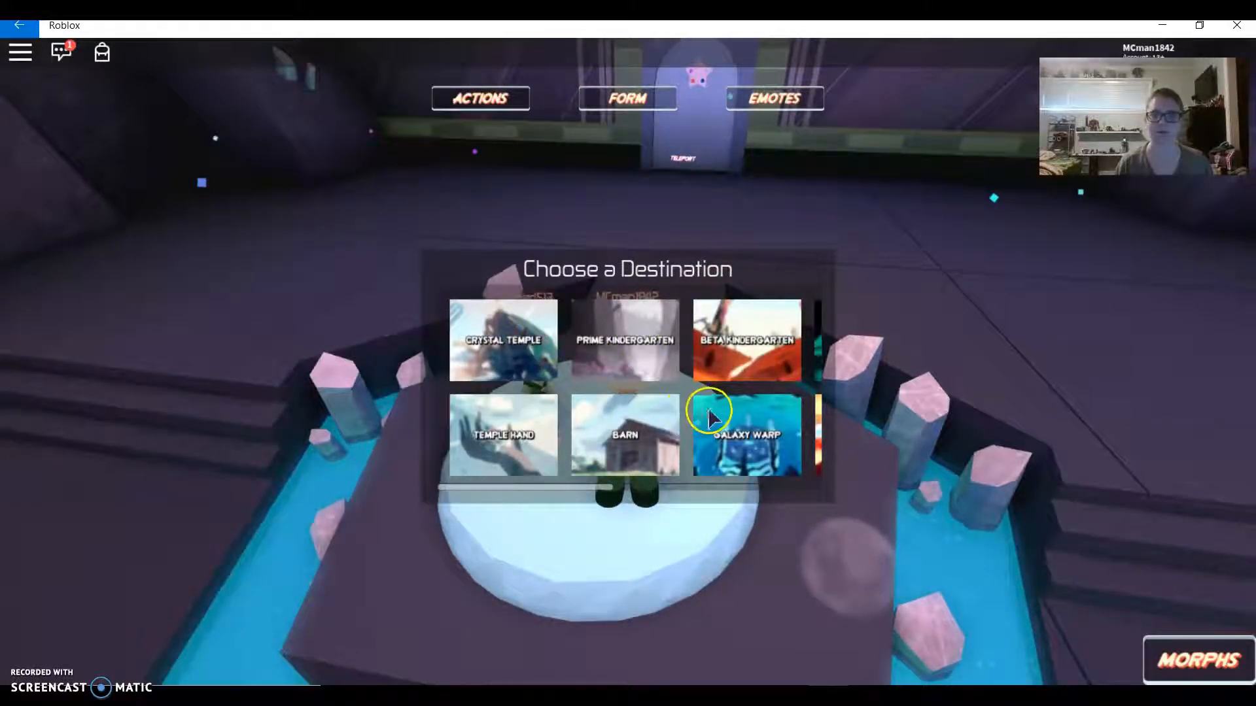
{"action": "left_click", "coordinate": [744, 436]}
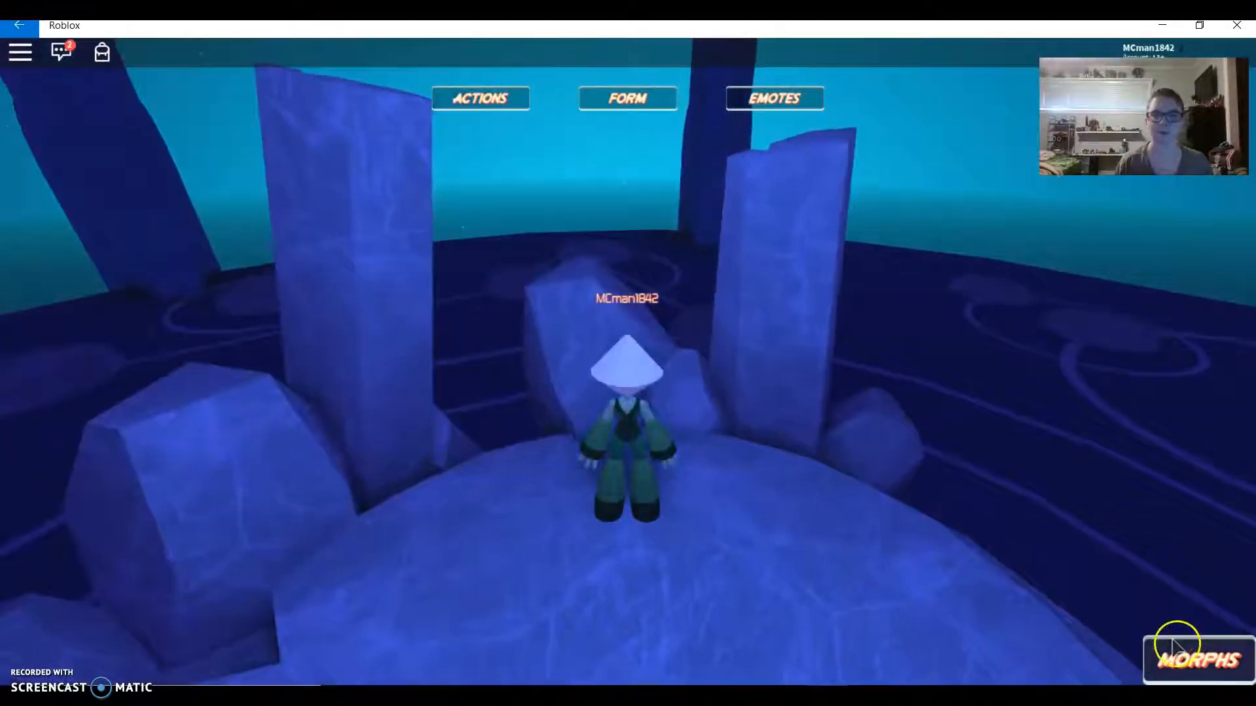
Morph the avatar into the long-haired Stevonnie character
{"action": "left_click", "coordinate": [1180, 647]}
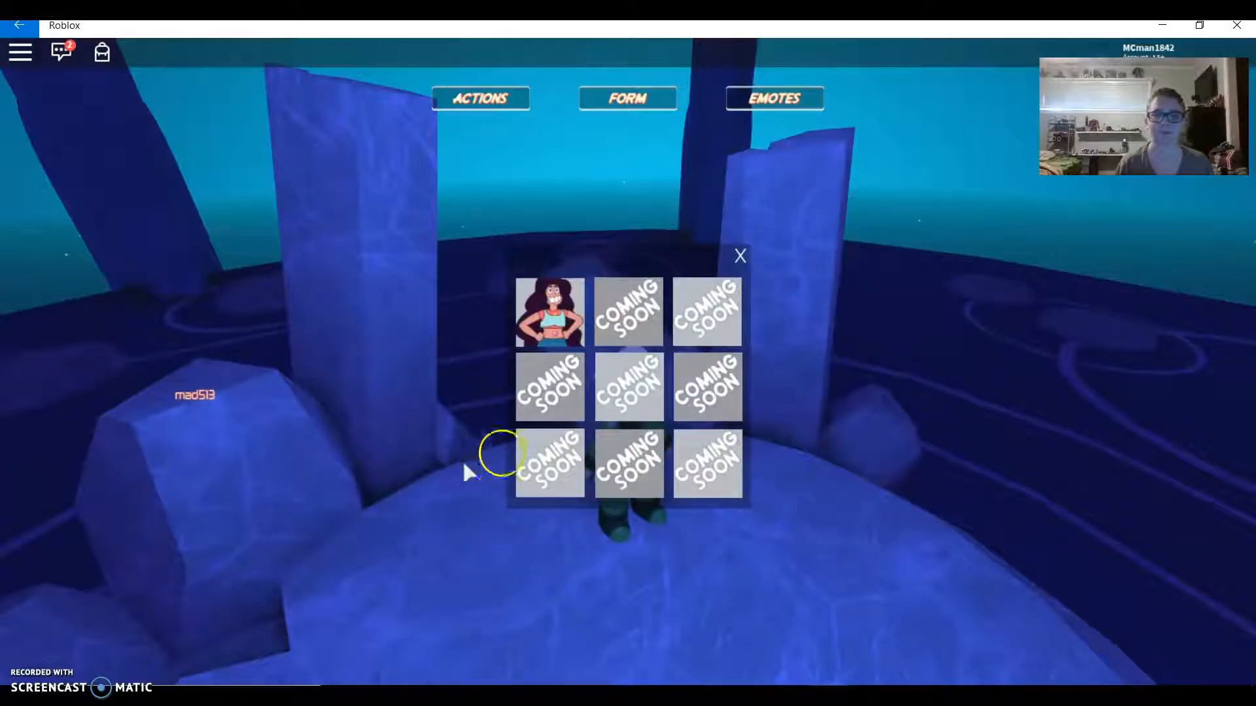
{"action": "left_click", "coordinate": [740, 255]}
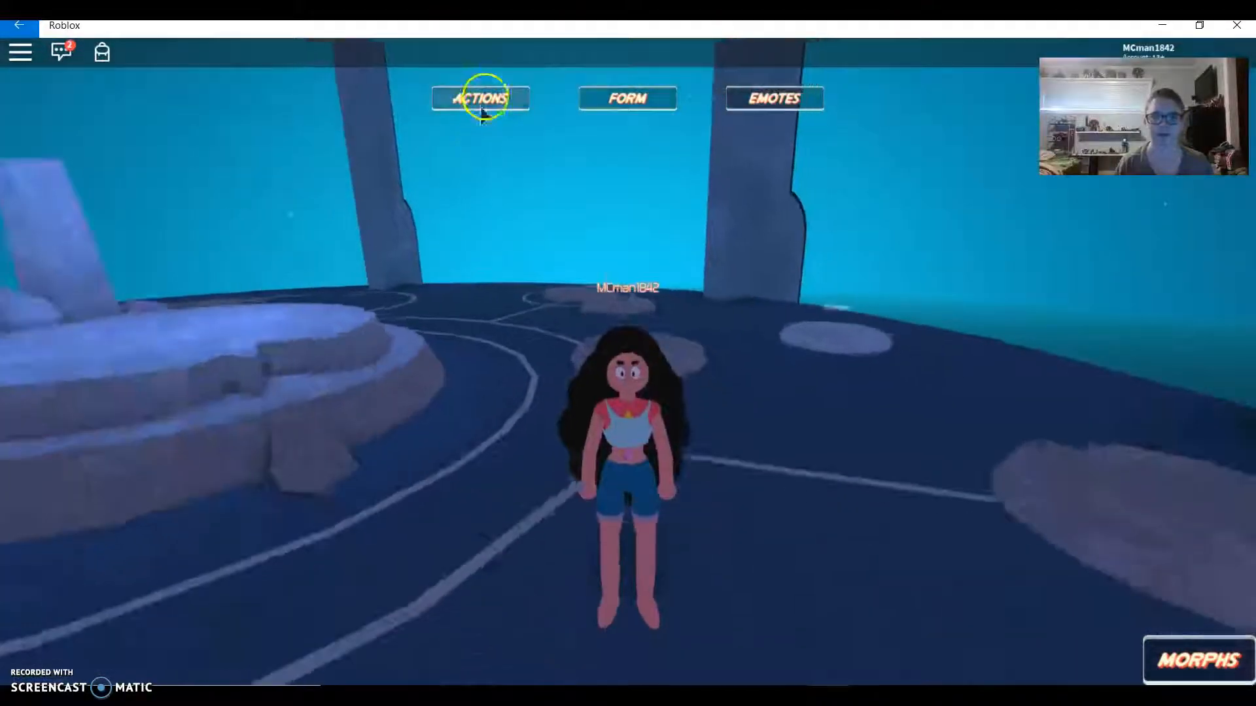
Try the Lay and shield actions, then end the pose to stand upright again
{"action": "left_click", "coordinate": [478, 98]}
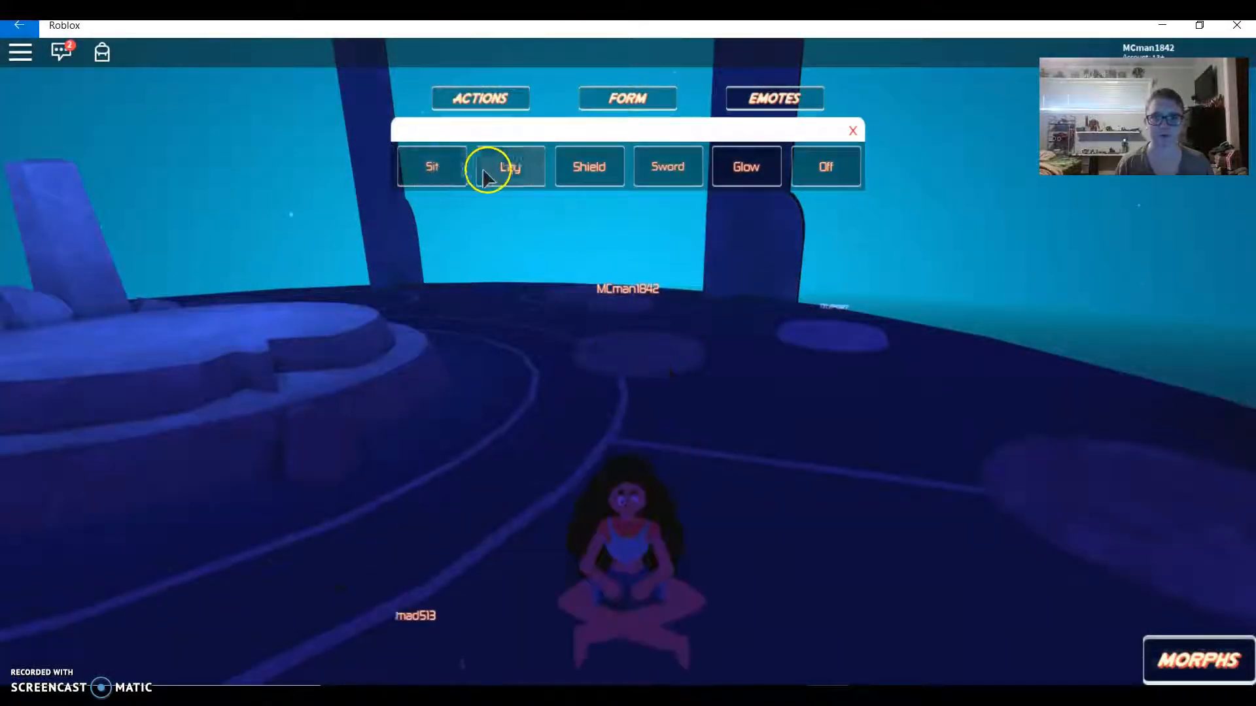
{"action": "left_click", "coordinate": [503, 168]}
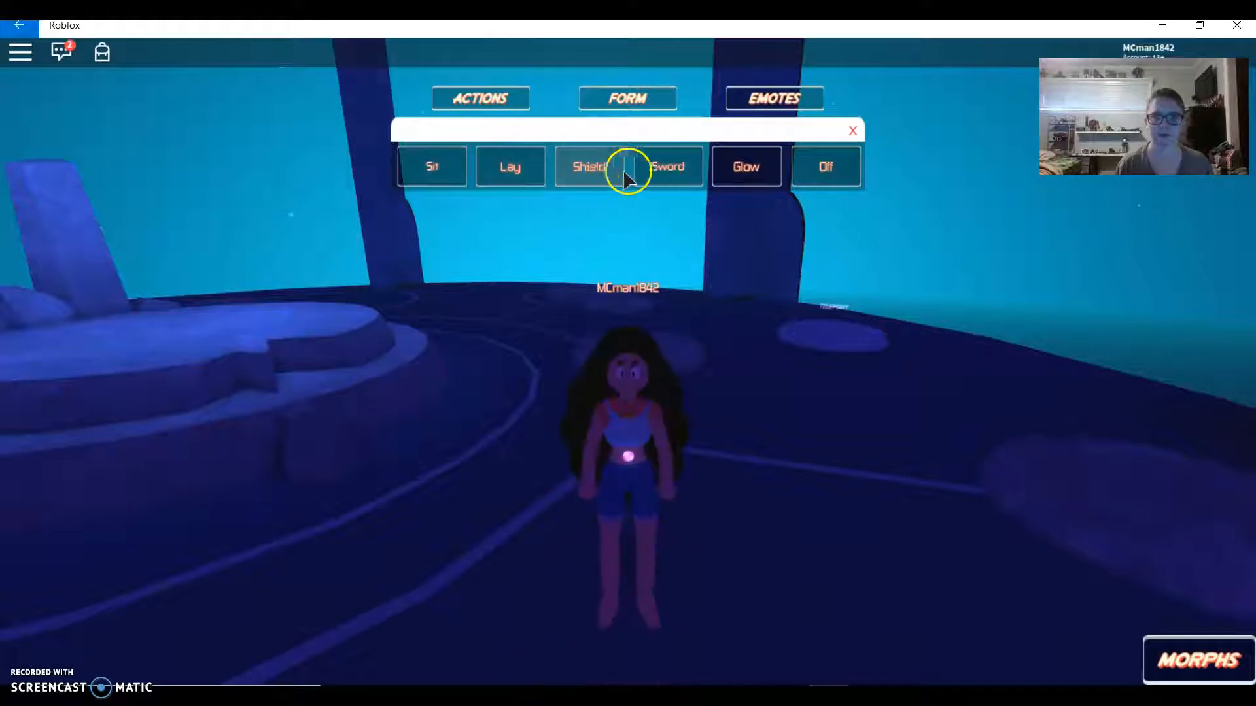
{"action": "left_click", "coordinate": [588, 167]}
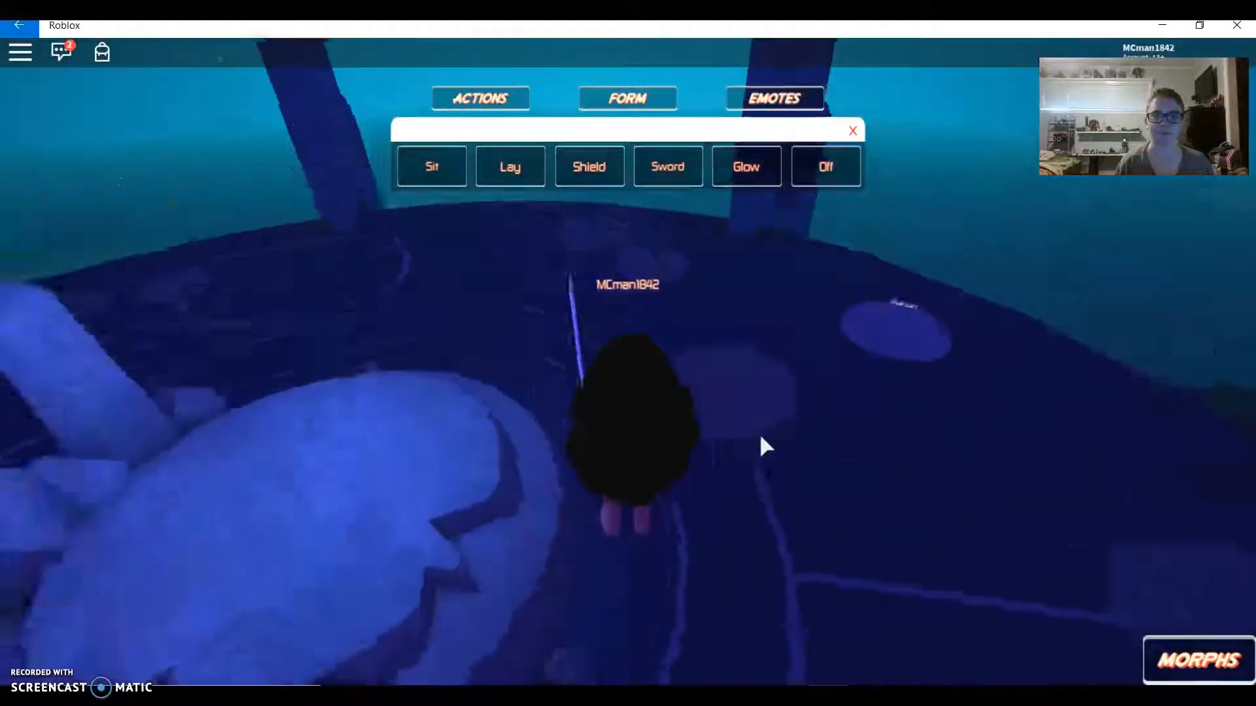
{"action": "left_click", "coordinate": [589, 167]}
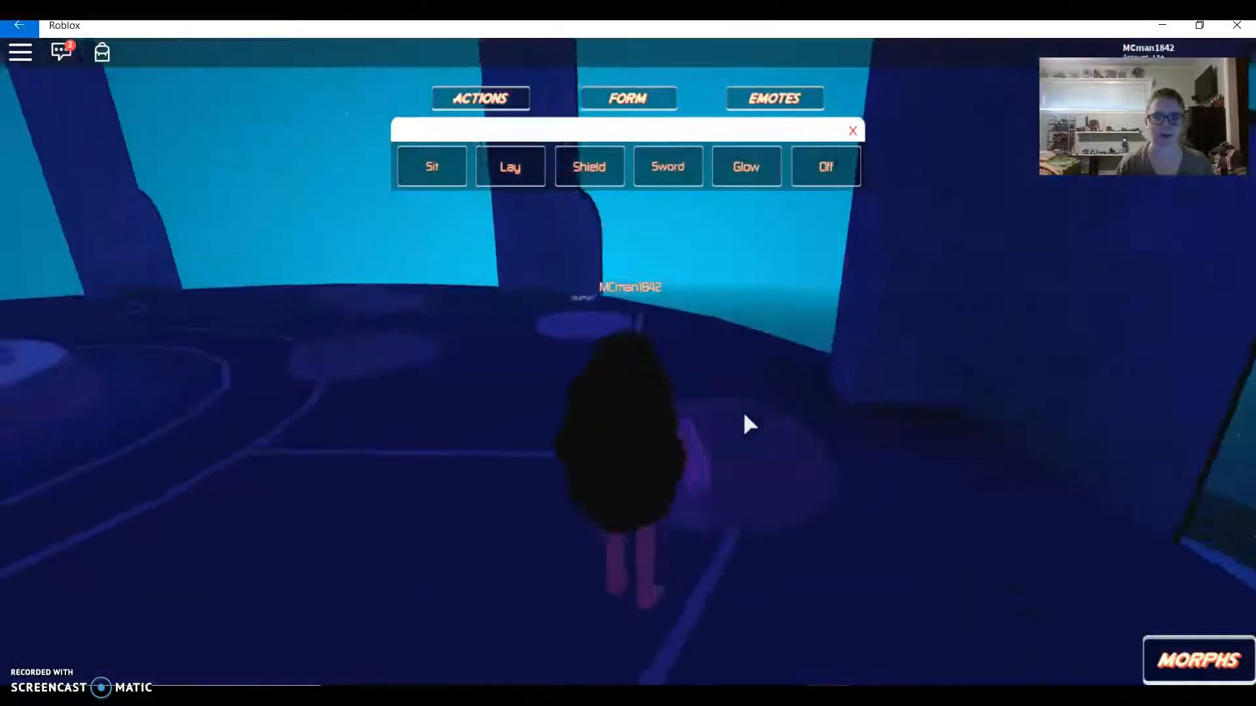
{"action": "left_click", "coordinate": [827, 167]}
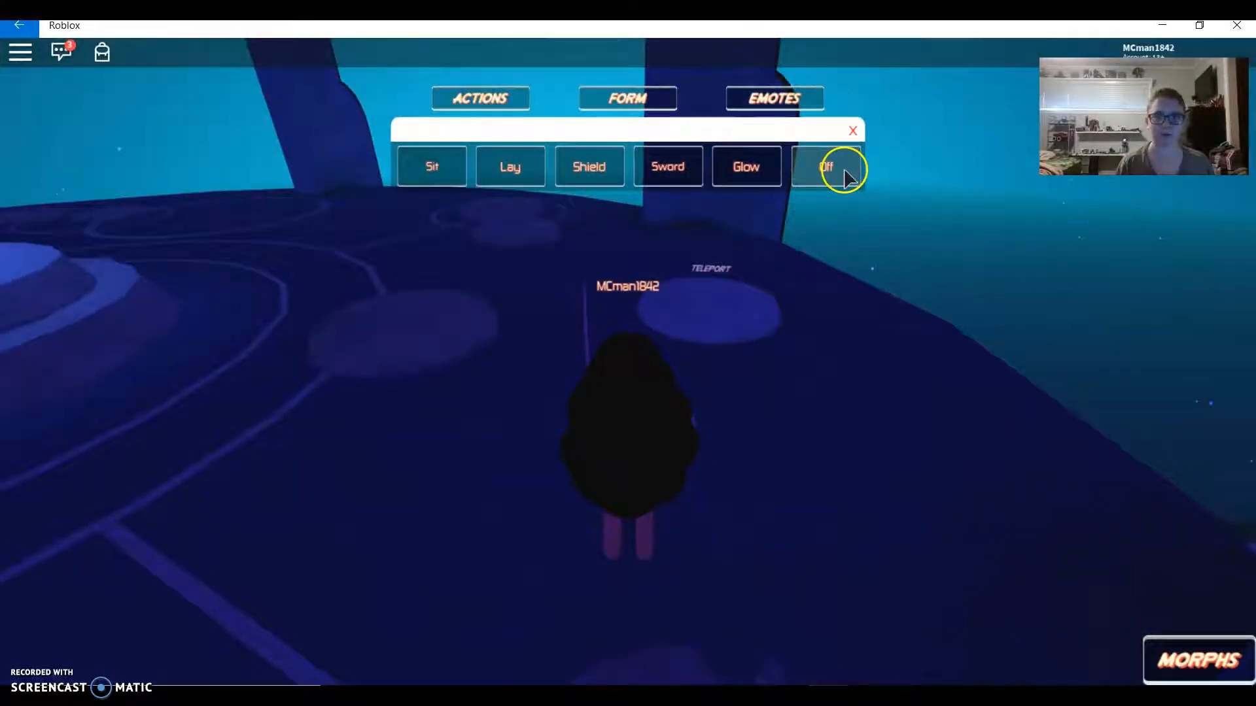
Unfuse via the Form options, then browse the teleport pad's destination list
{"action": "left_click", "coordinate": [628, 98]}
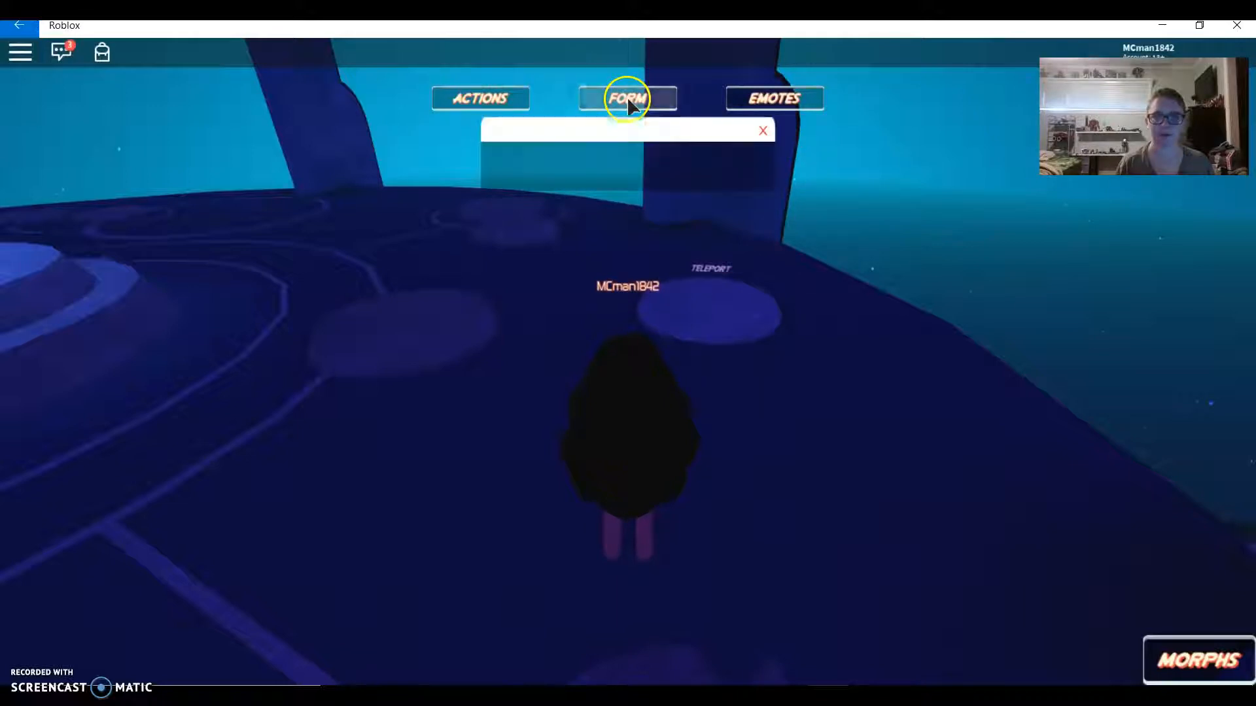
{"action": "left_click", "coordinate": [627, 98]}
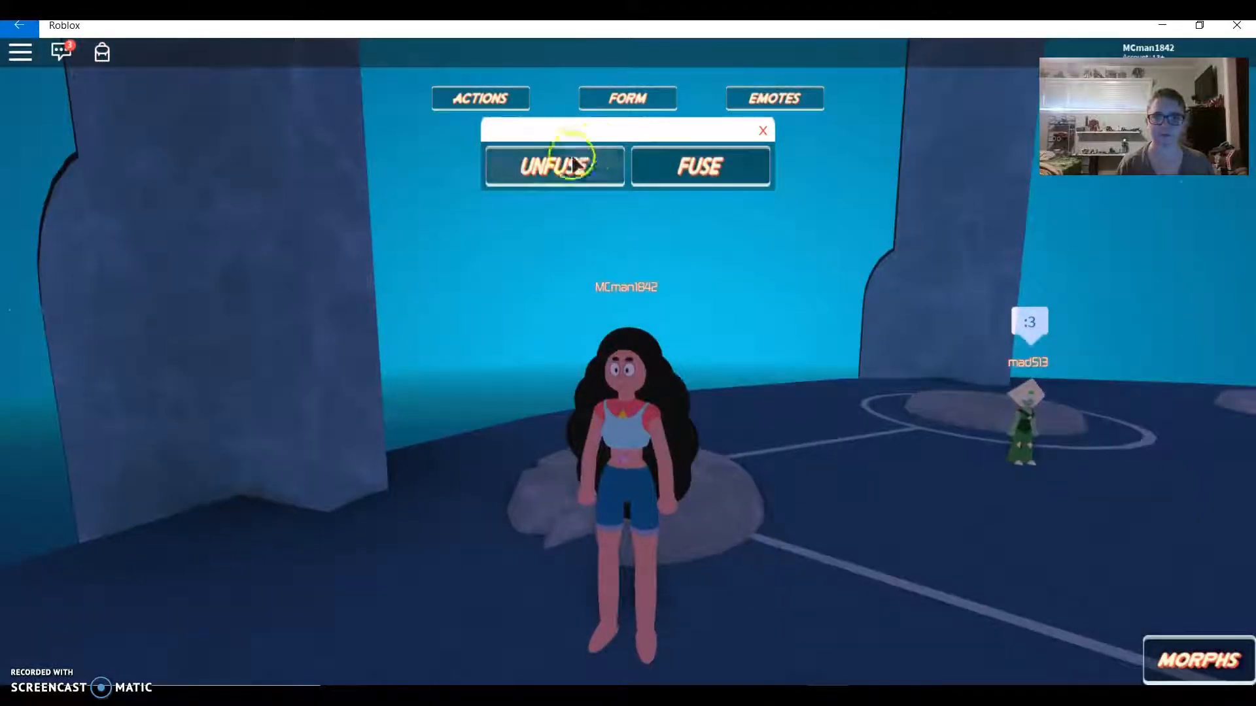
{"action": "left_click", "coordinate": [554, 166]}
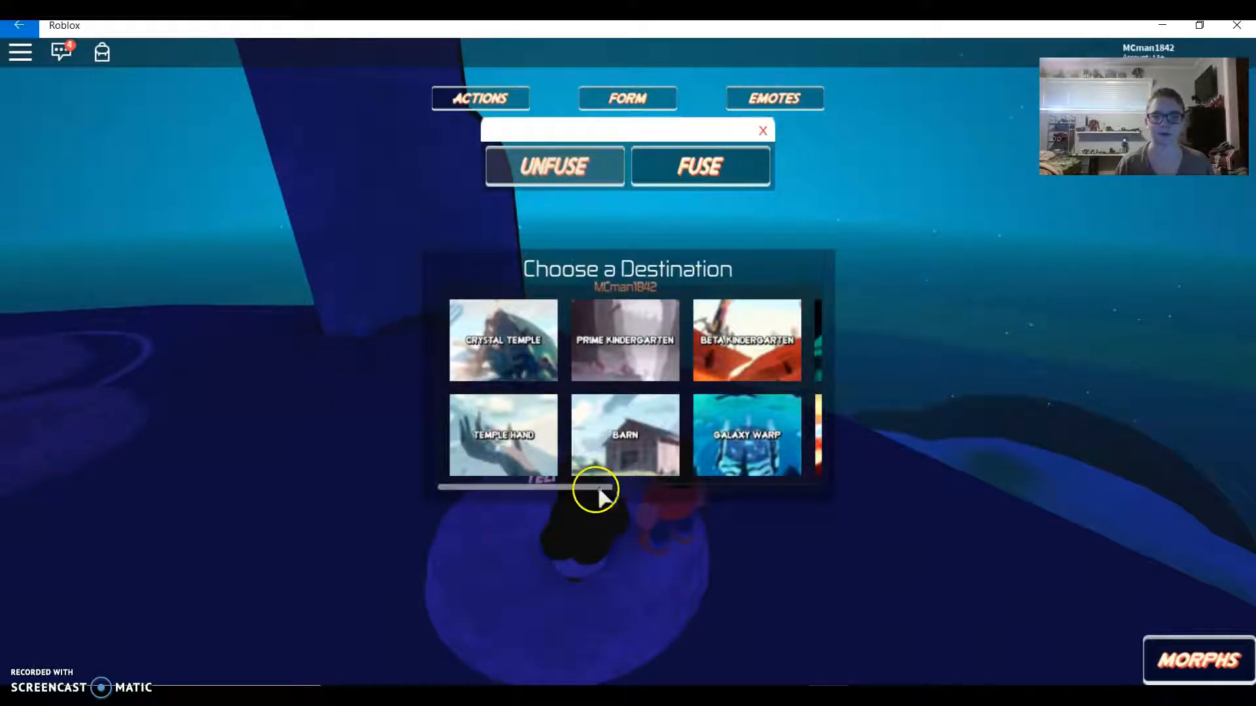
{"action": "left_click_drag", "start_coordinate": [596, 487], "coordinate": [717, 484]}
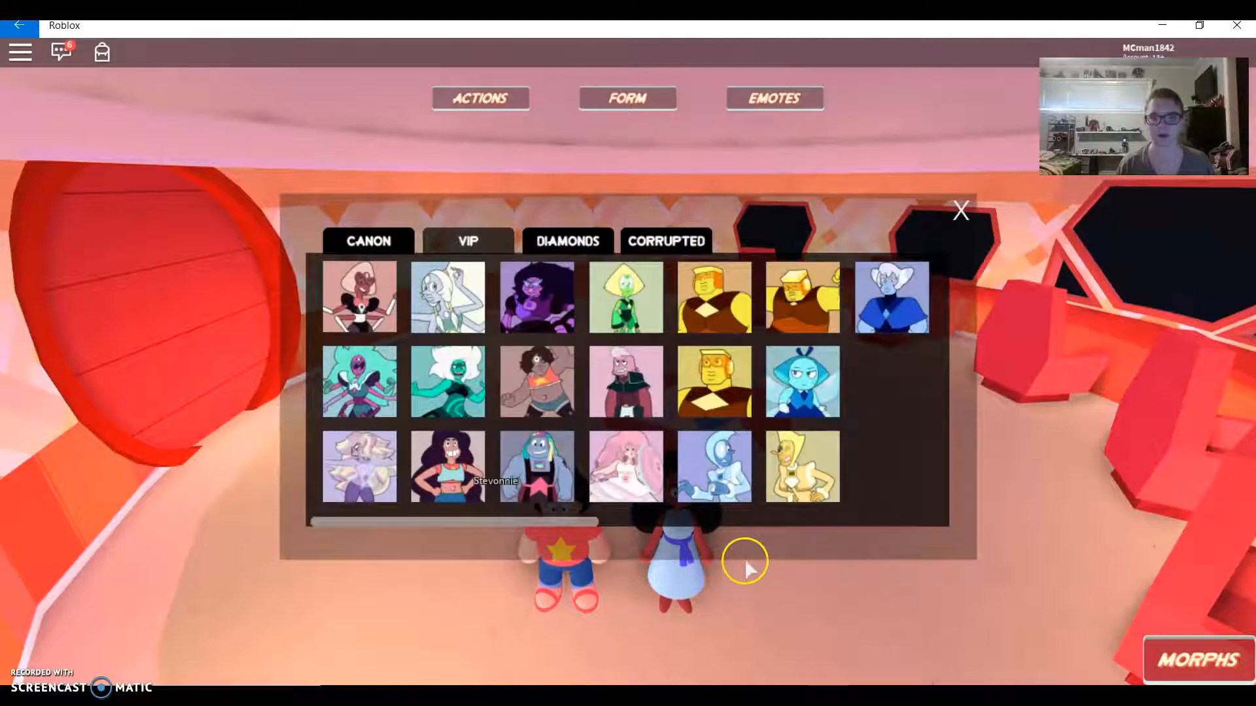
{"action": "mouse_move", "coordinate": [612, 476]}
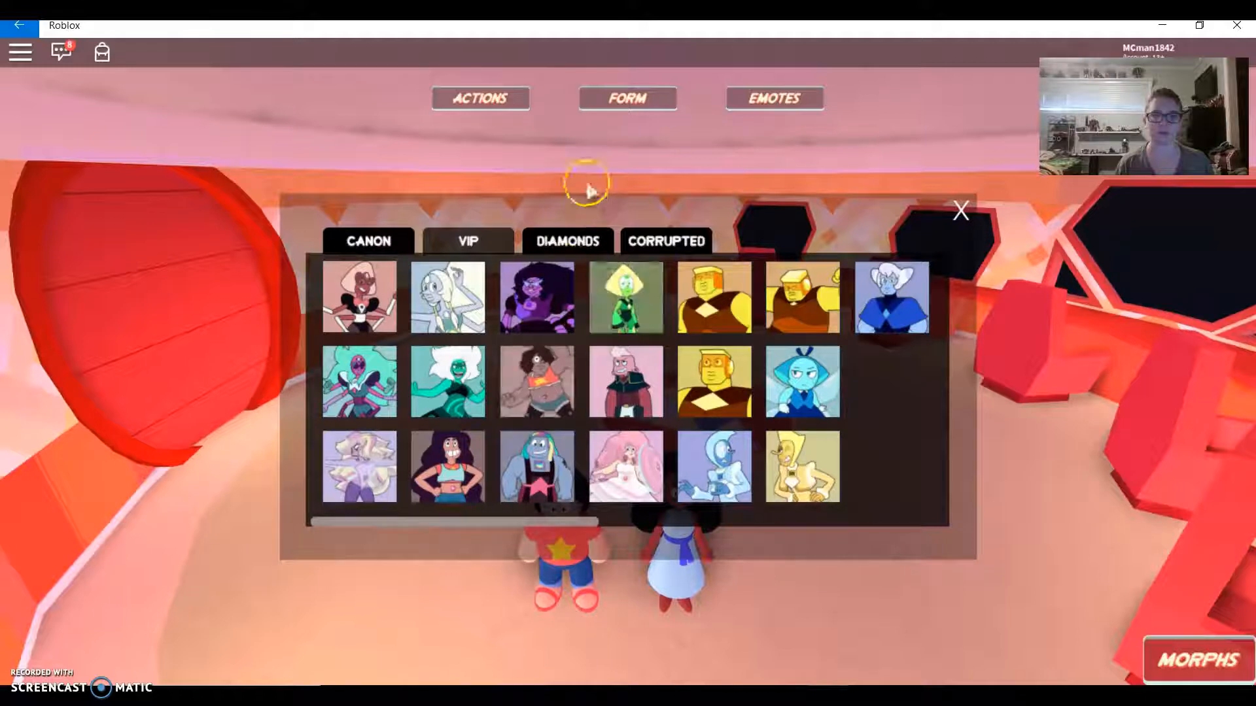
Morph into the green gem with pink hair from the Morphs panel
{"action": "left_click", "coordinate": [568, 240]}
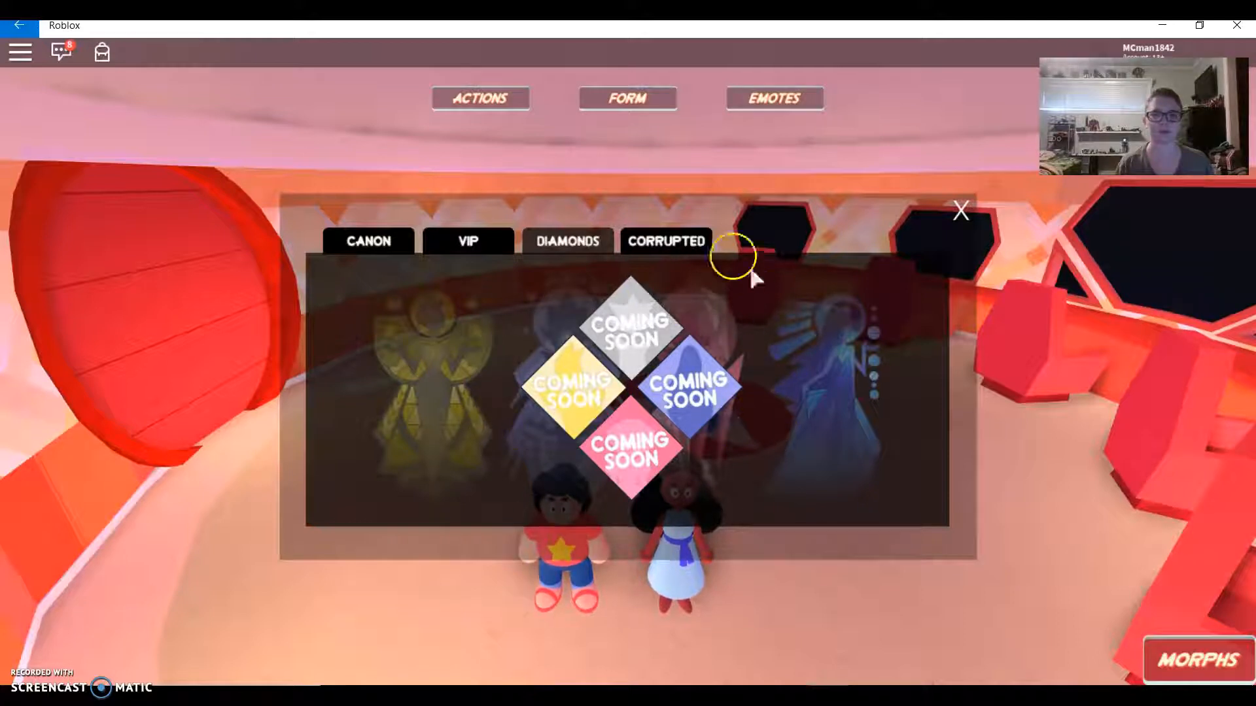
{"action": "mouse_move", "coordinate": [576, 384]}
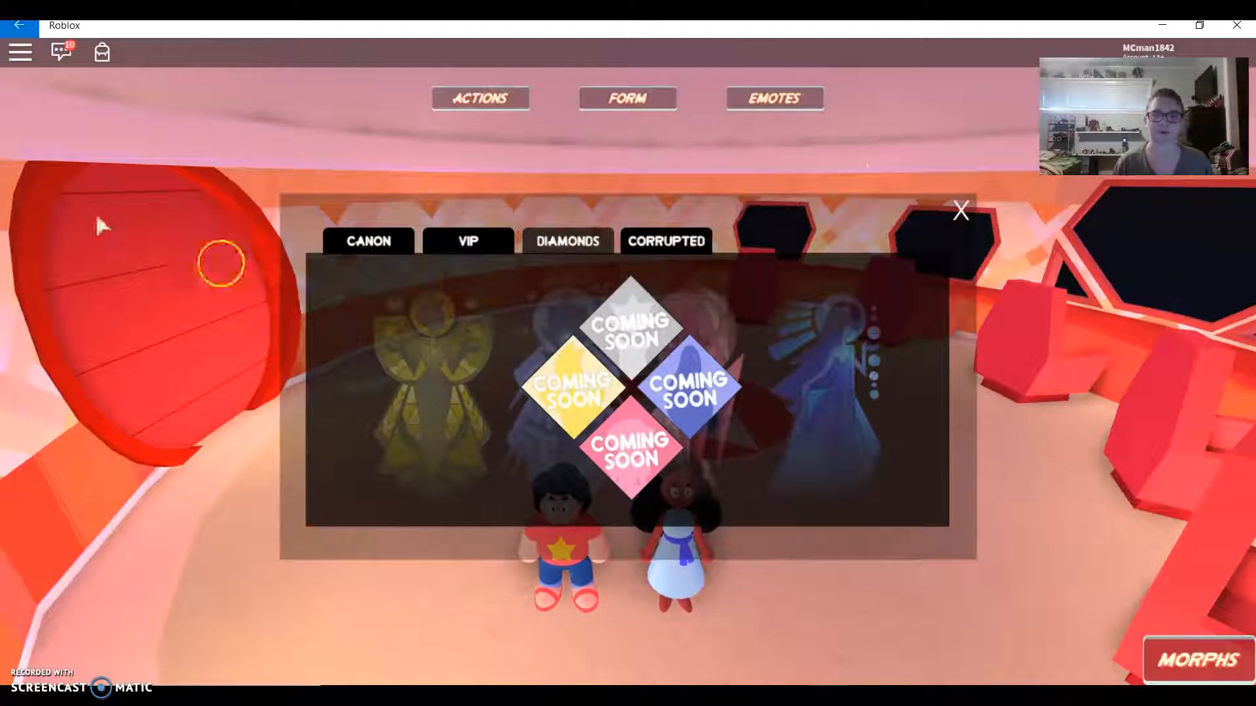
{"action": "left_click", "coordinate": [666, 241]}
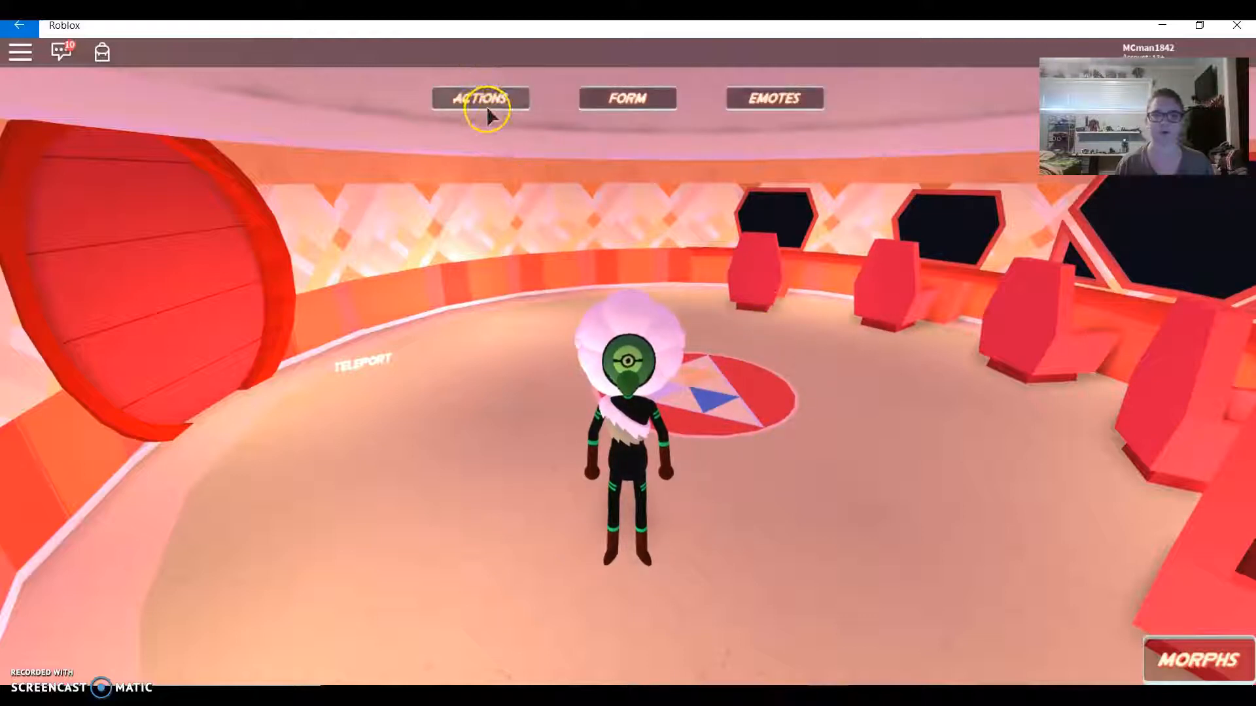
Make the avatar lie down, snack on chips and use the shield, then stop the action
{"action": "left_click", "coordinate": [481, 98]}
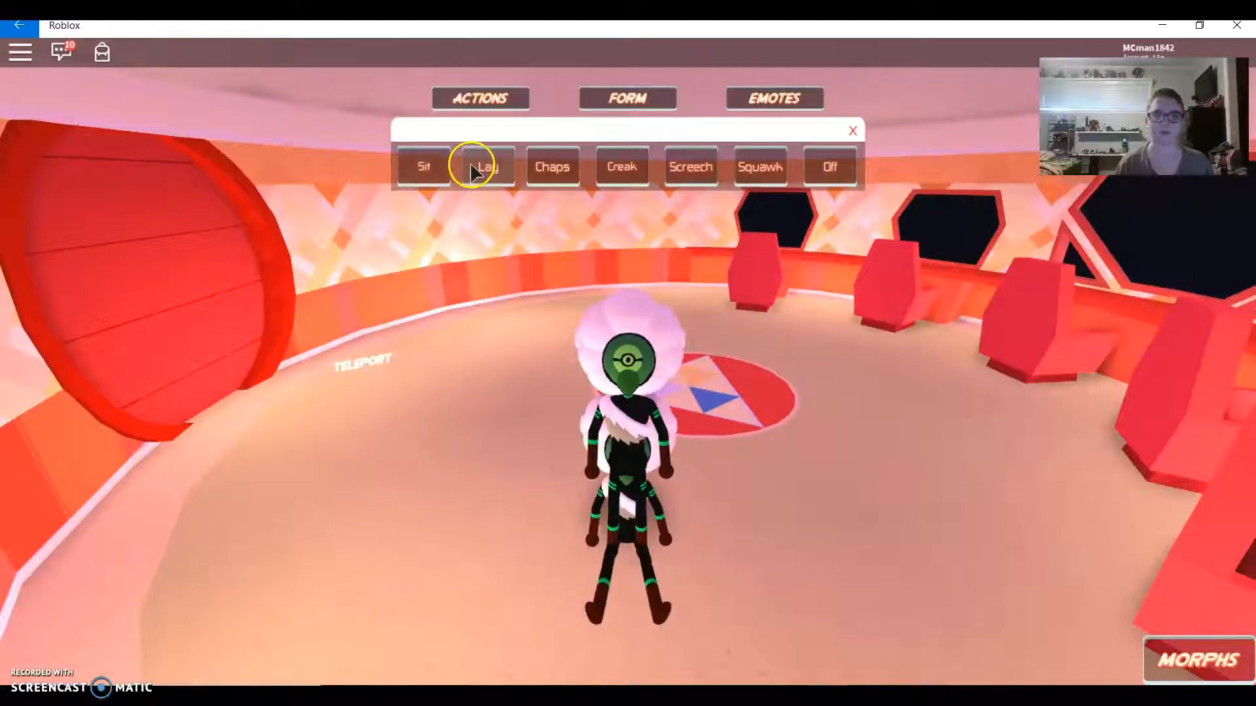
{"action": "left_click", "coordinate": [487, 167]}
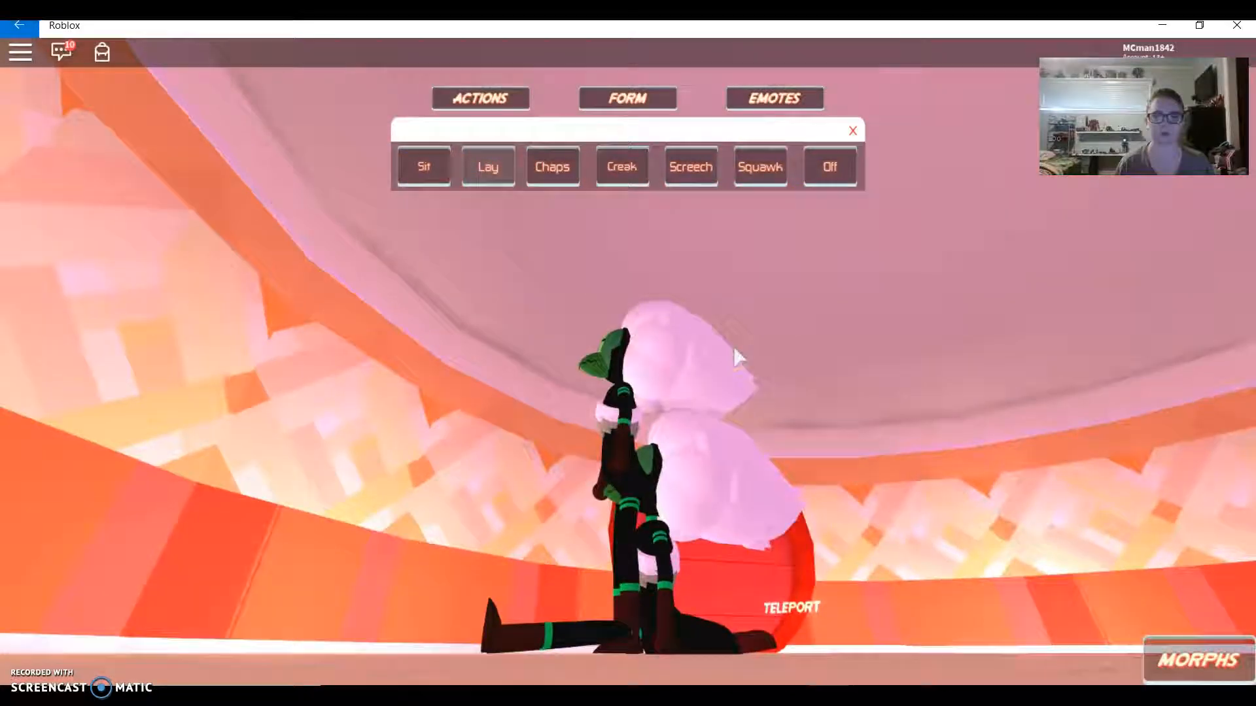
{"action": "left_click", "coordinate": [549, 166]}
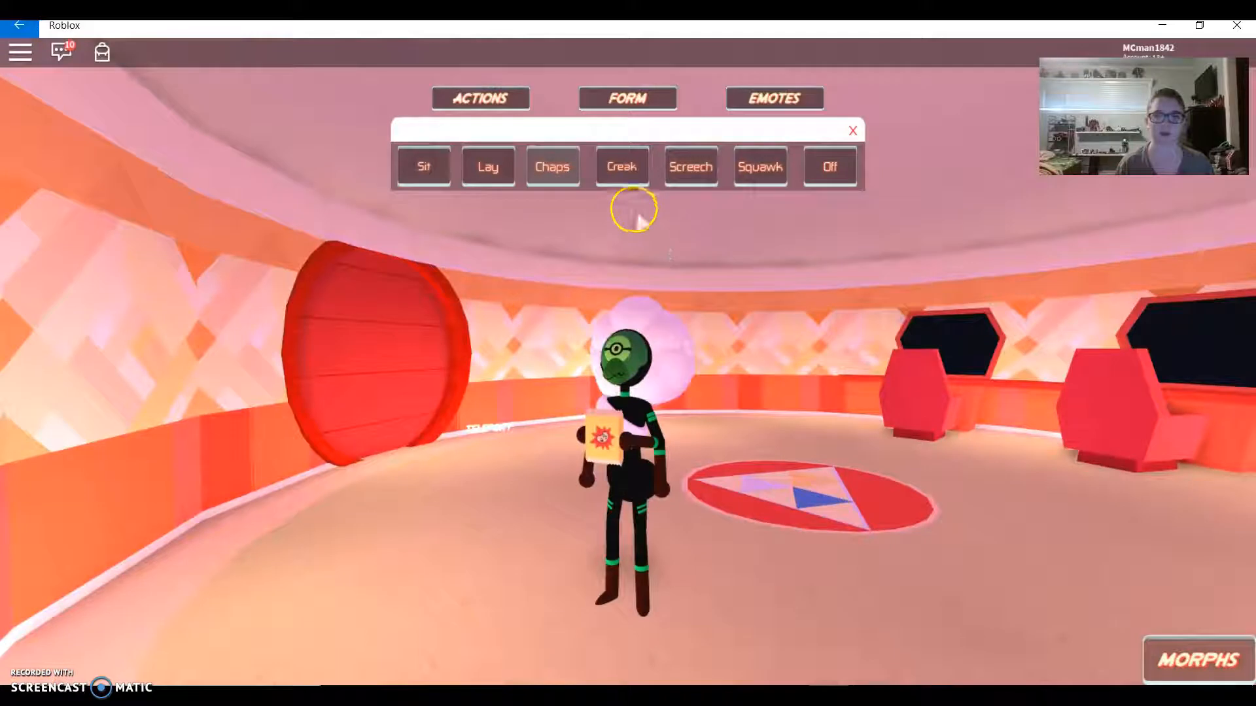
{"action": "left_click", "coordinate": [691, 167]}
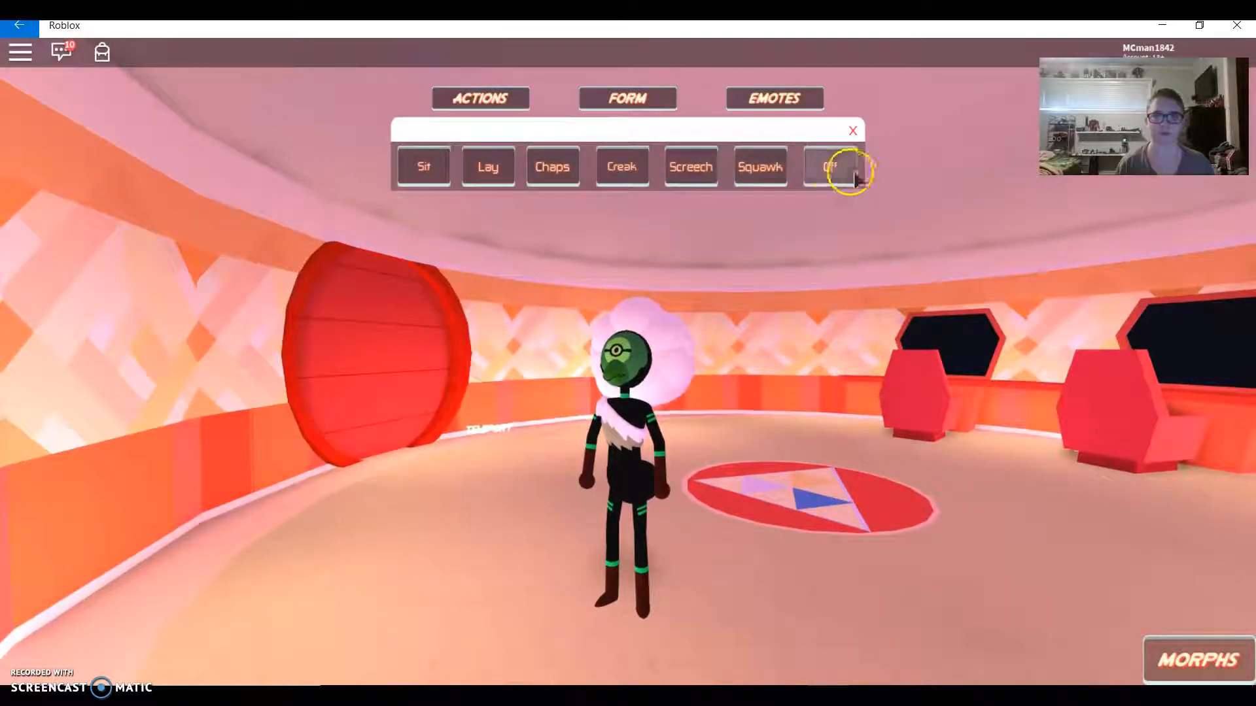
{"action": "left_click", "coordinate": [628, 98]}
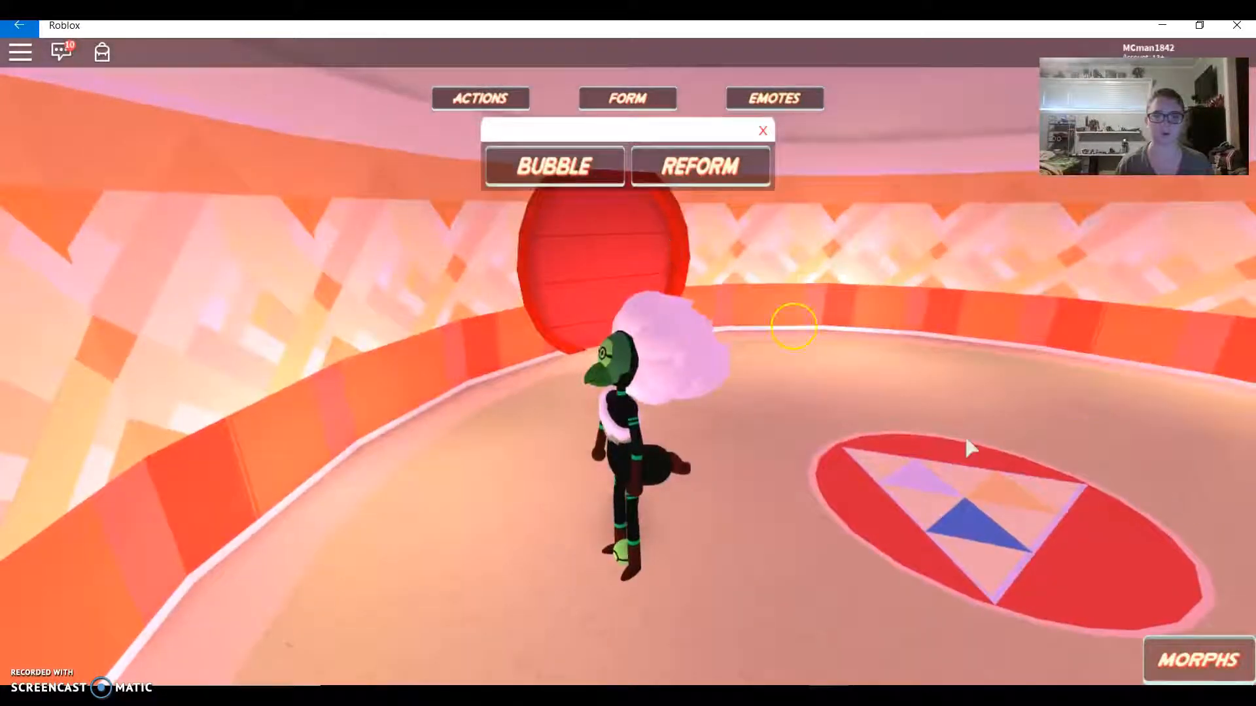
{"action": "left_click", "coordinate": [761, 130]}
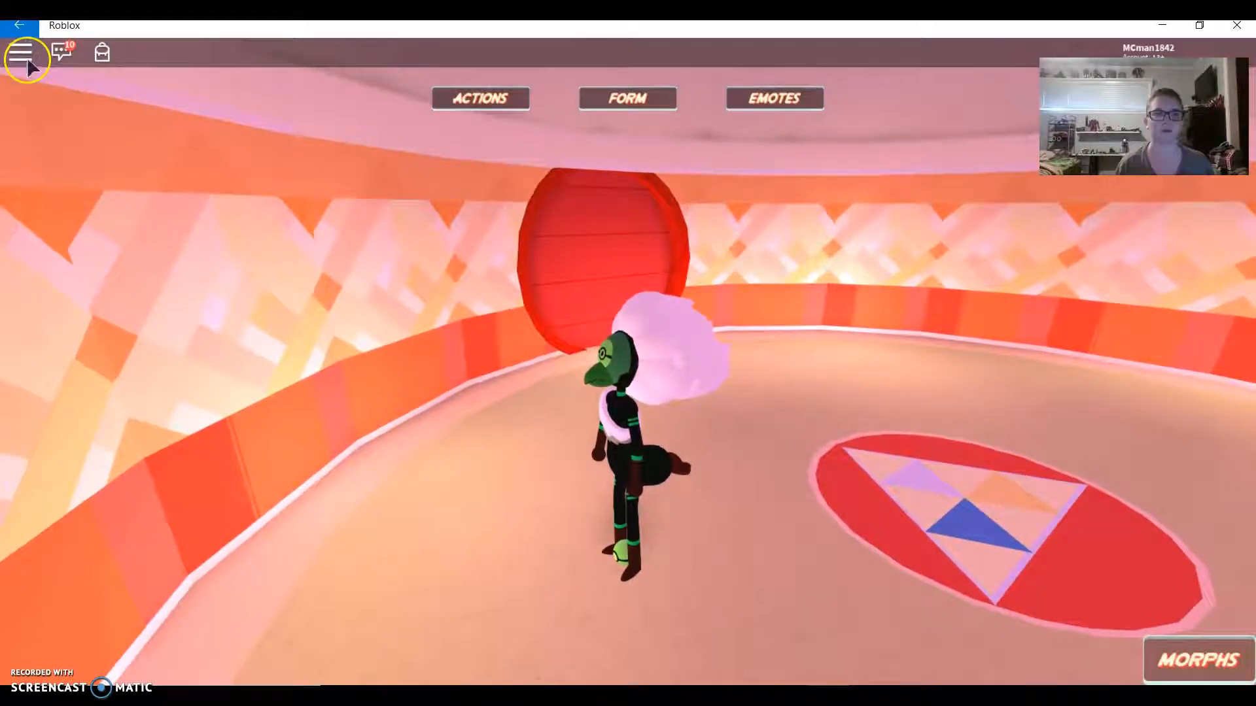
Leave the game and return to the Steven Universe - 3D Roleplay page
{"action": "left_click", "coordinate": [21, 54]}
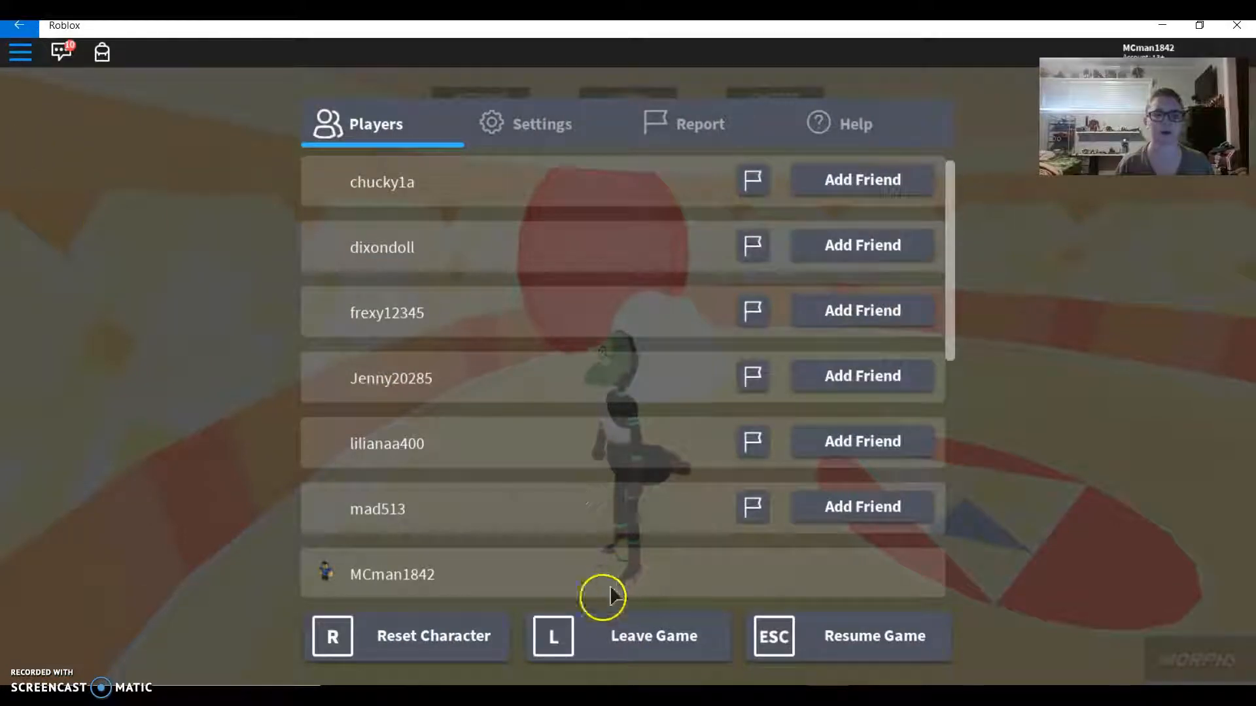
{"action": "left_click", "coordinate": [651, 635]}
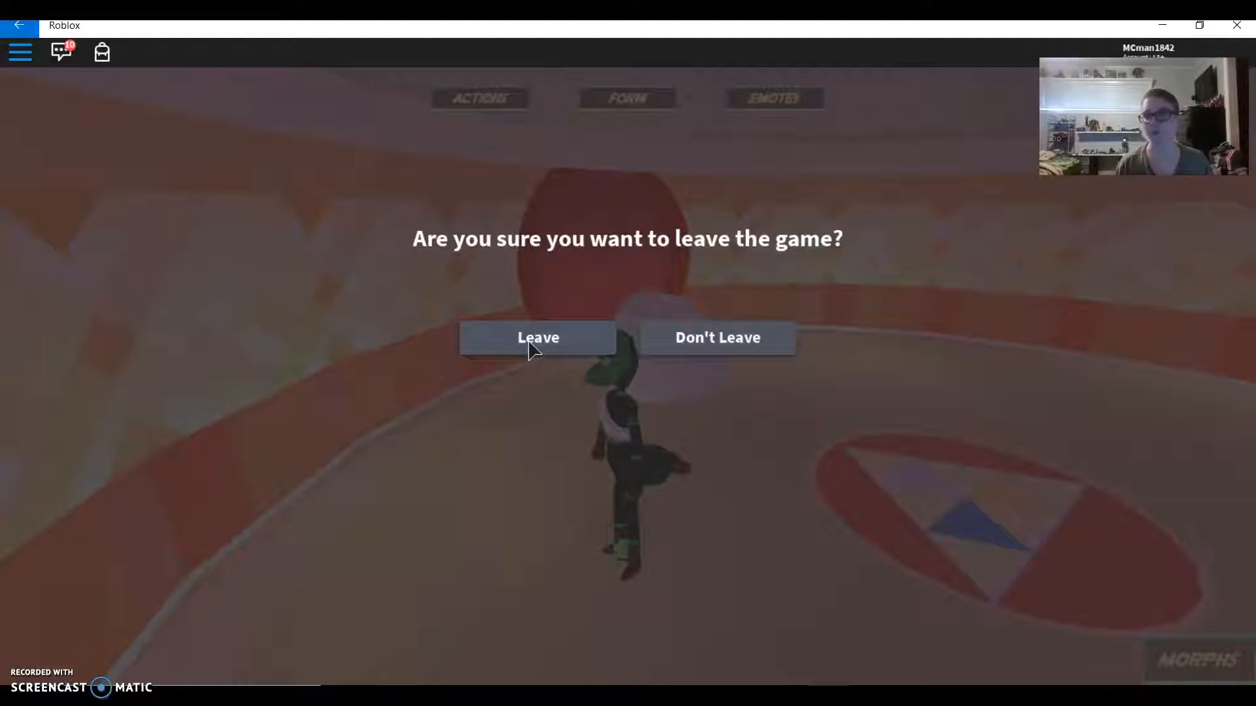
{"action": "left_click", "coordinate": [536, 337]}
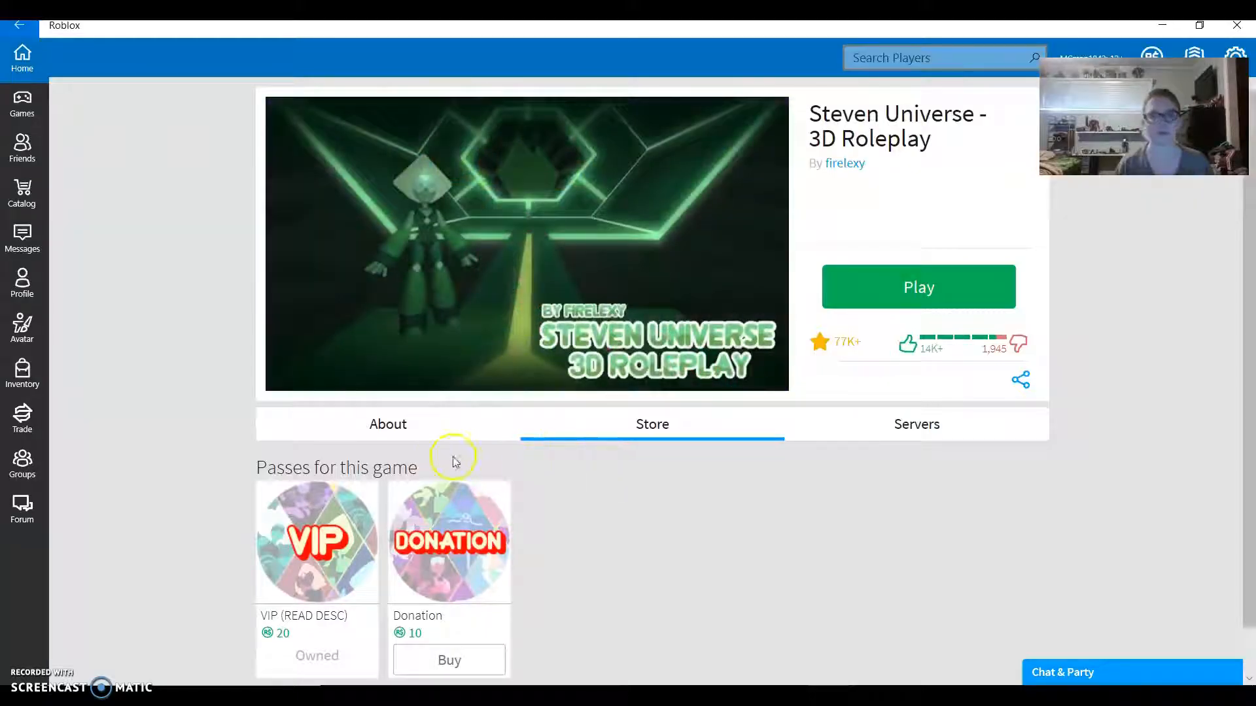
{"action": "mouse_move", "coordinate": [174, 382]}
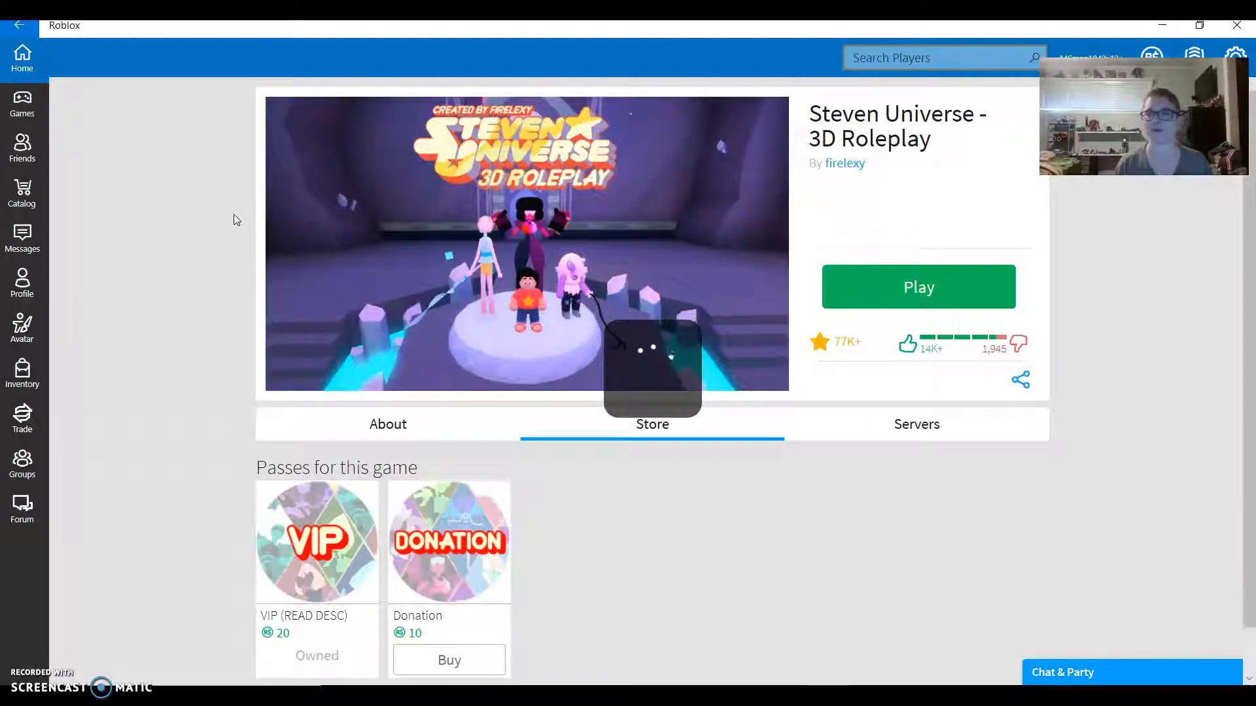
{"action": "left_click", "coordinate": [22, 57]}
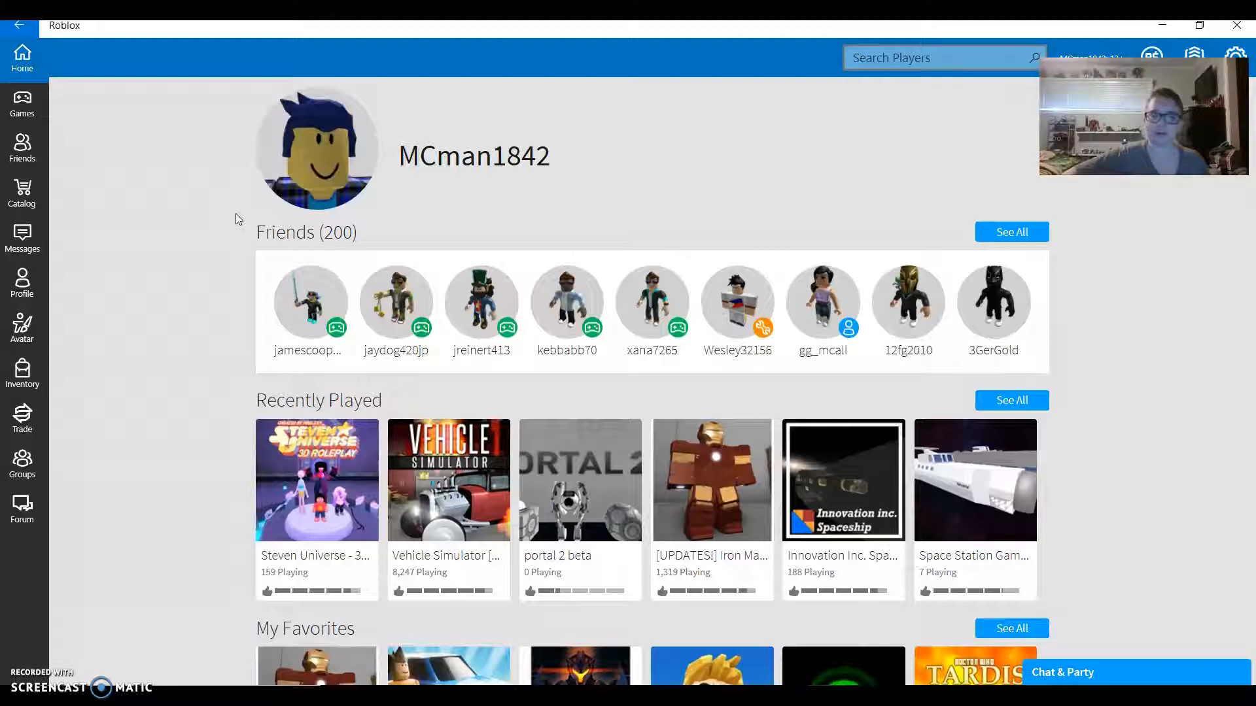
{"action": "mouse_move", "coordinate": [547, 285]}
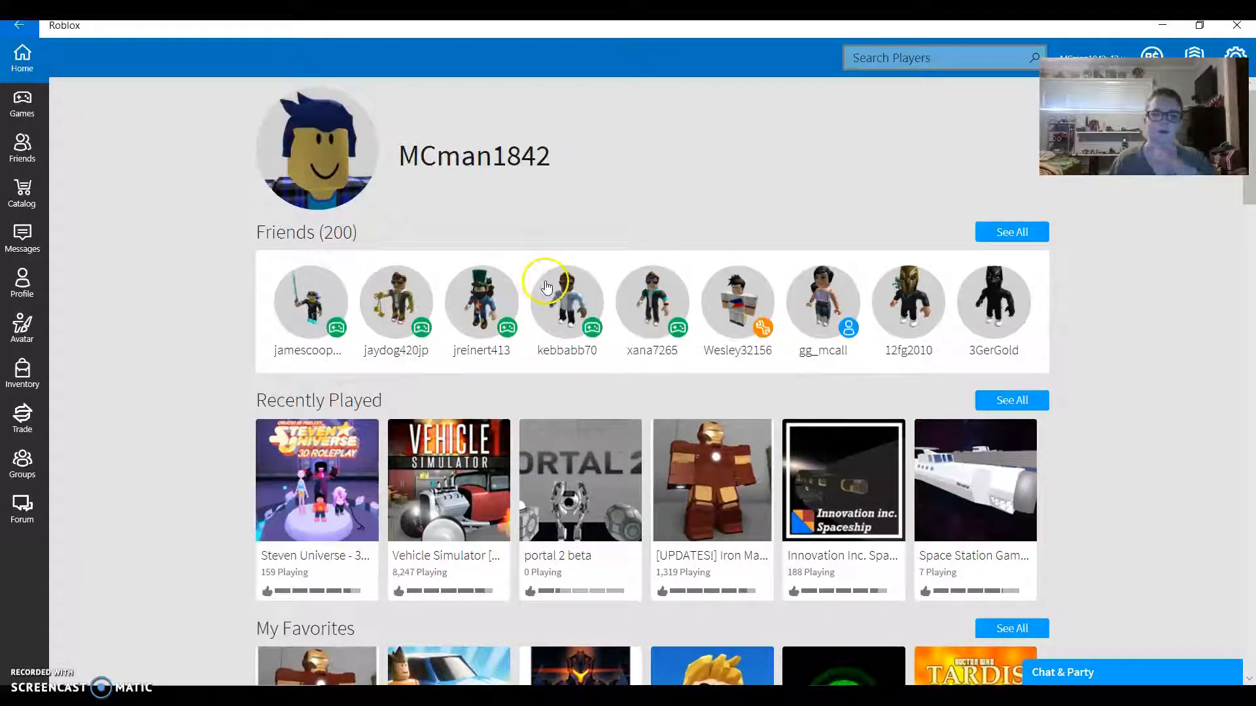
{"action": "scroll", "scroll_direction": "down", "scroll_amount": 3}
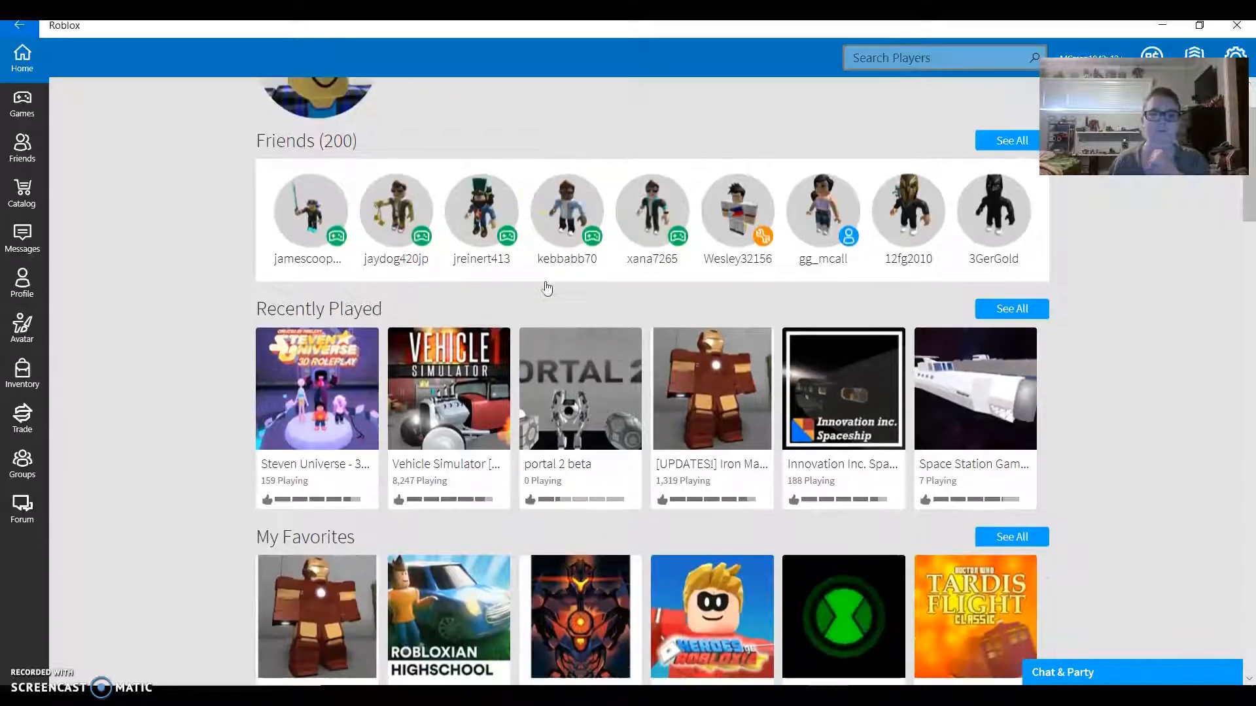
{"action": "scroll", "scroll_direction": "down", "scroll_amount": 3}
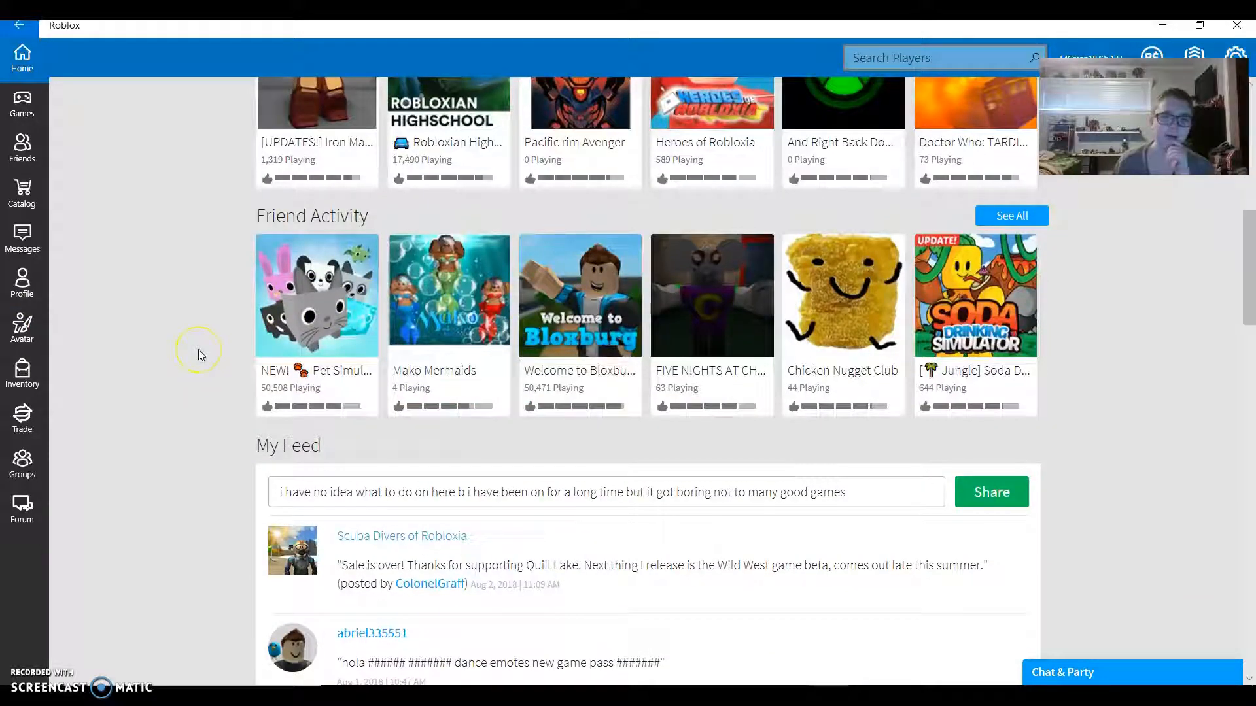
{"action": "scroll", "scroll_direction": "up", "scroll_amount": 3}
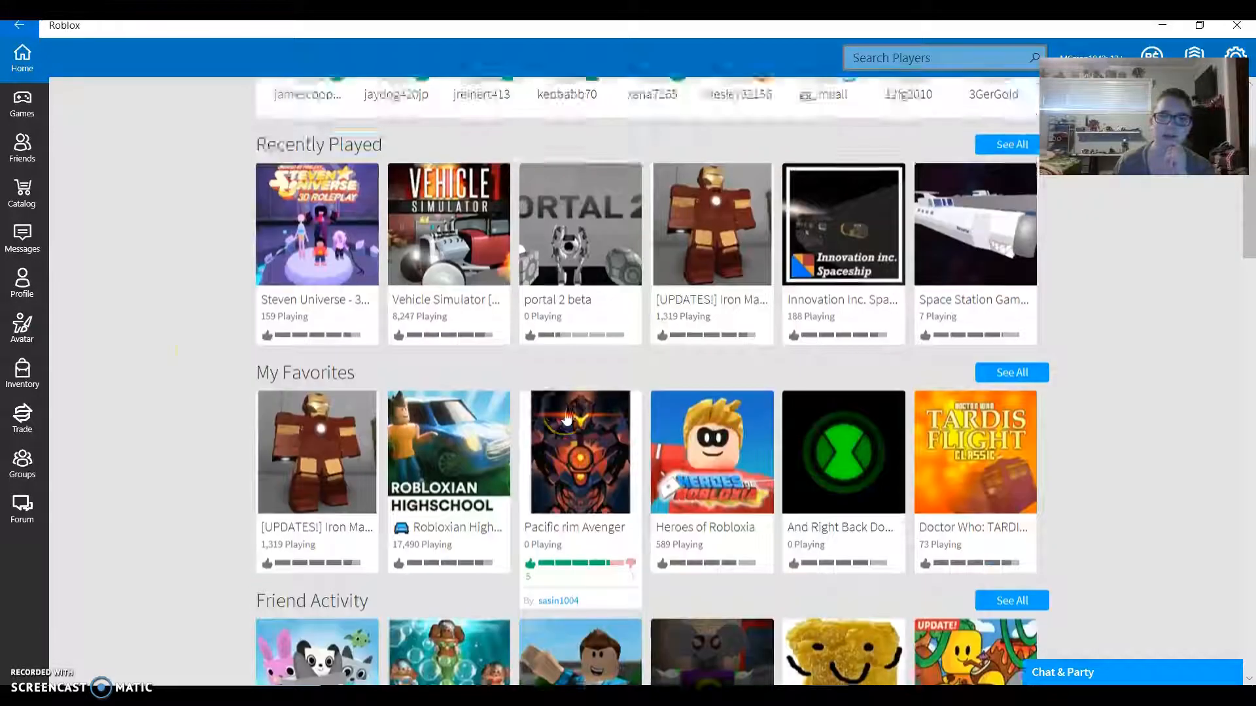
{"action": "scroll", "scroll_direction": "up", "scroll_amount": 3}
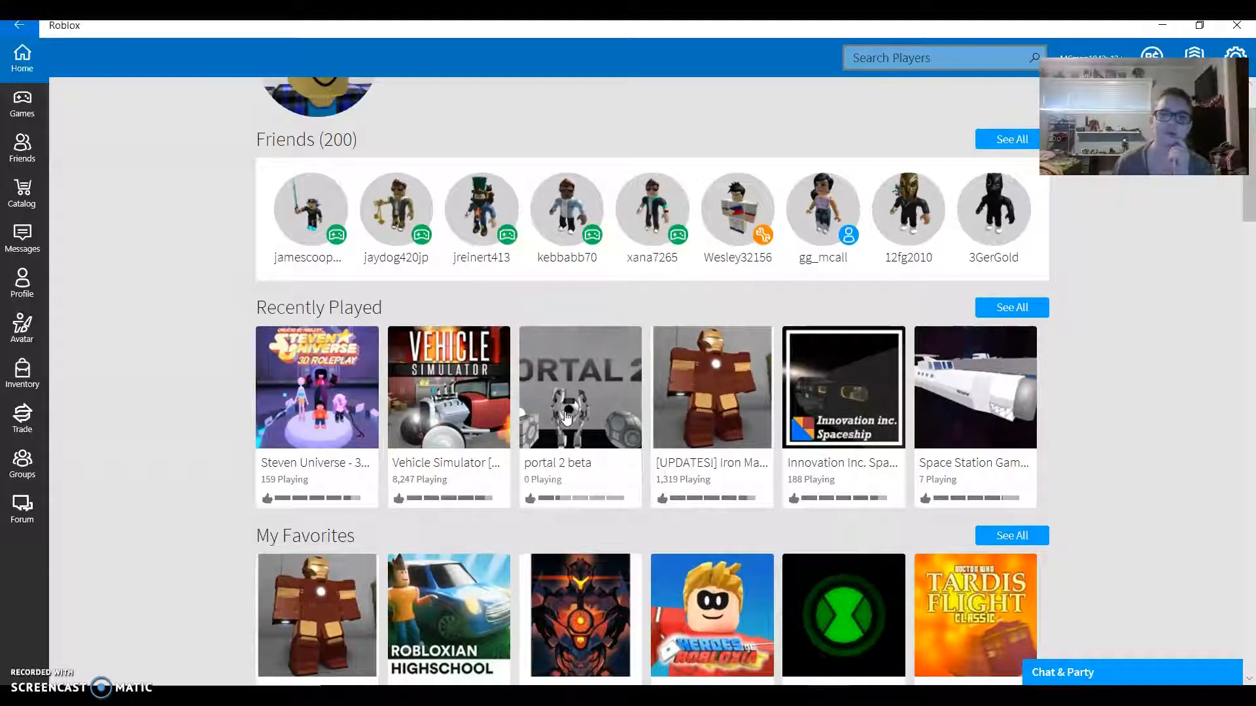
{"action": "mouse_move", "coordinate": [565, 411]}
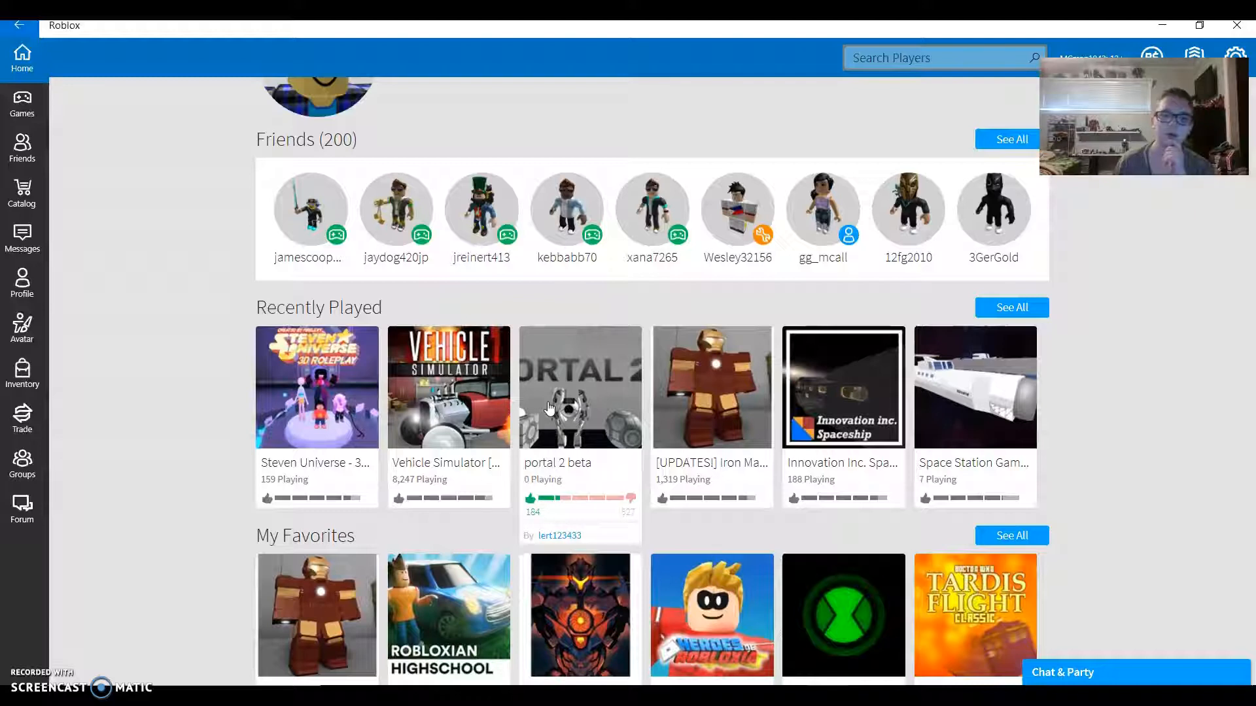
{"action": "scroll", "scroll_direction": "down", "scroll_amount": 3}
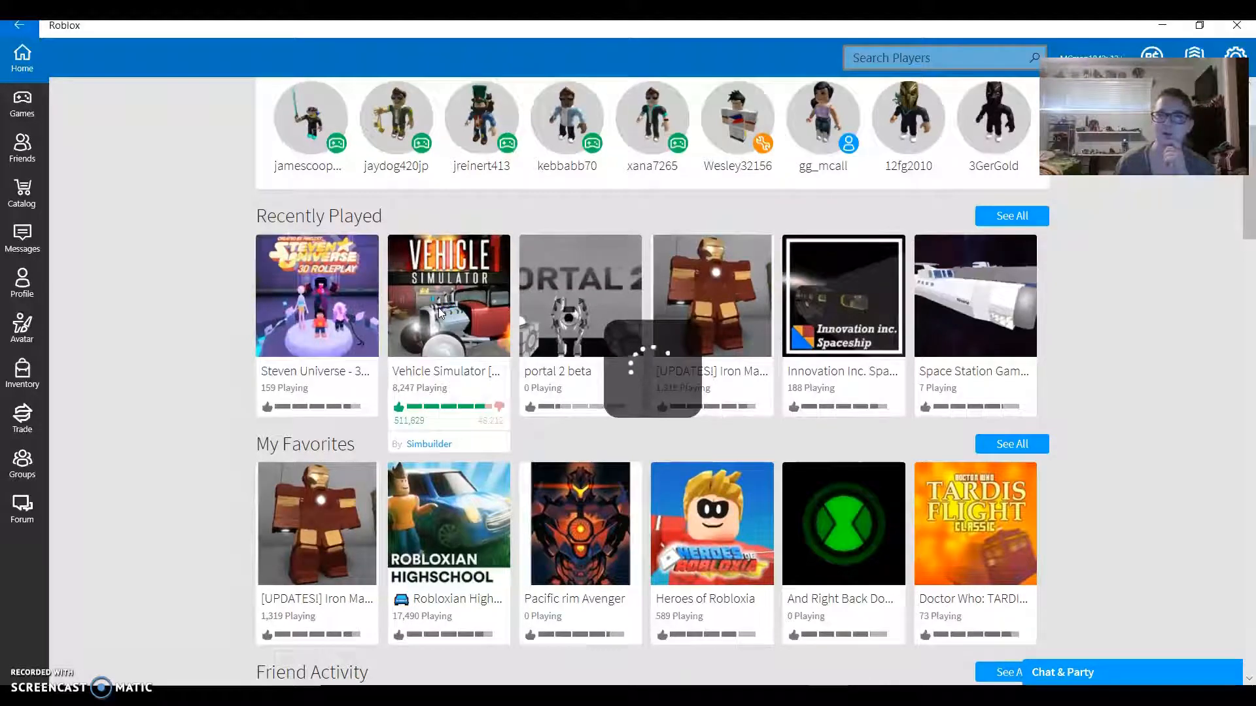
View the Vehicle Simulator page, its passes store and description, and play its trailer
{"action": "left_click", "coordinate": [448, 296]}
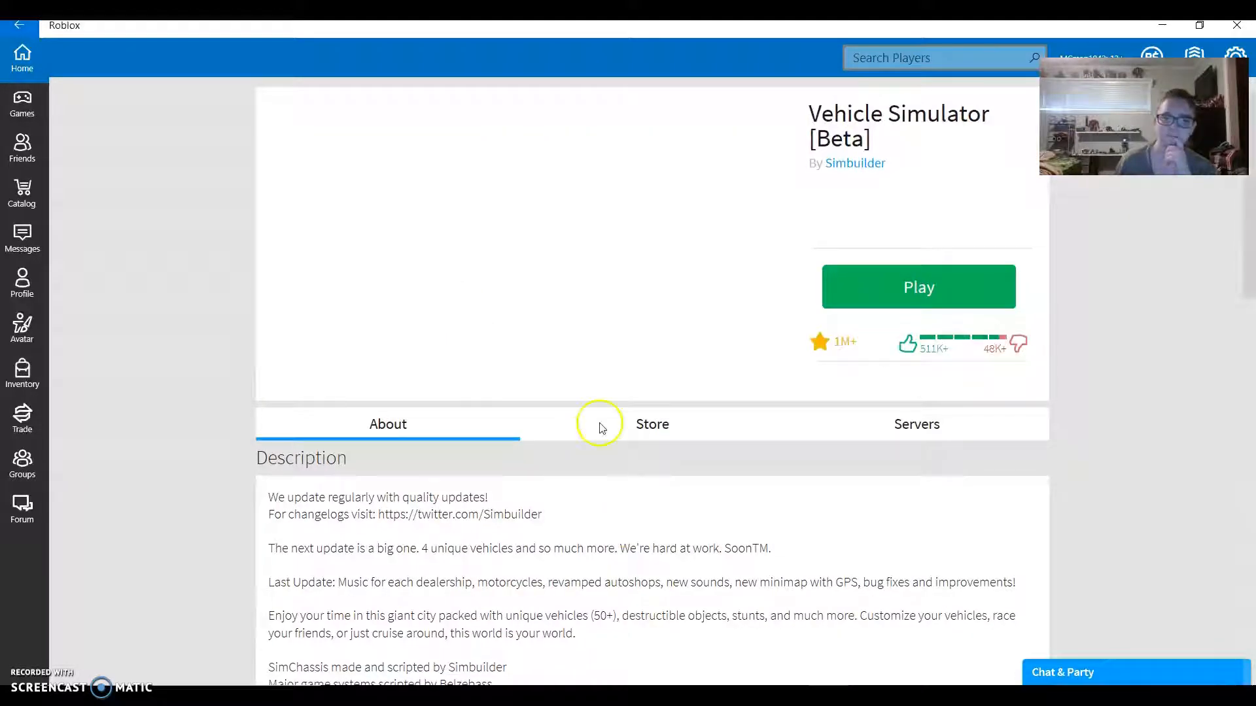
{"action": "left_click", "coordinate": [651, 424]}
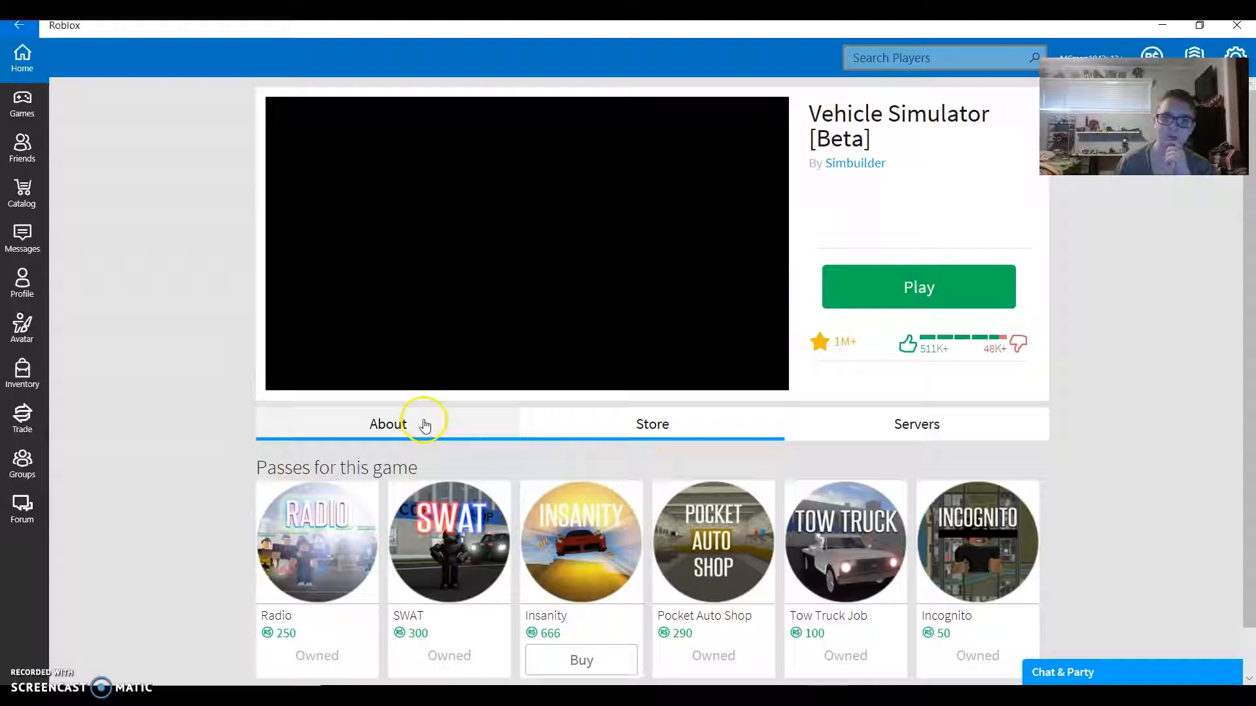
{"action": "left_click", "coordinate": [387, 424]}
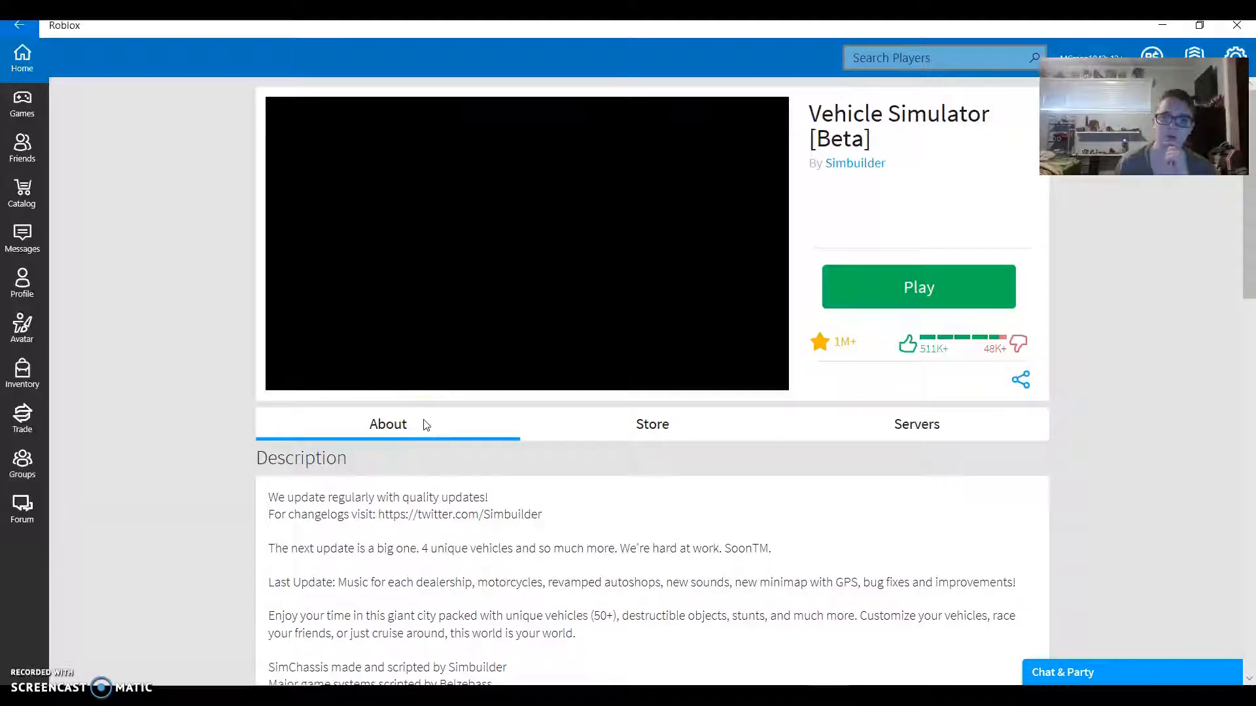
{"action": "left_click", "coordinate": [525, 250]}
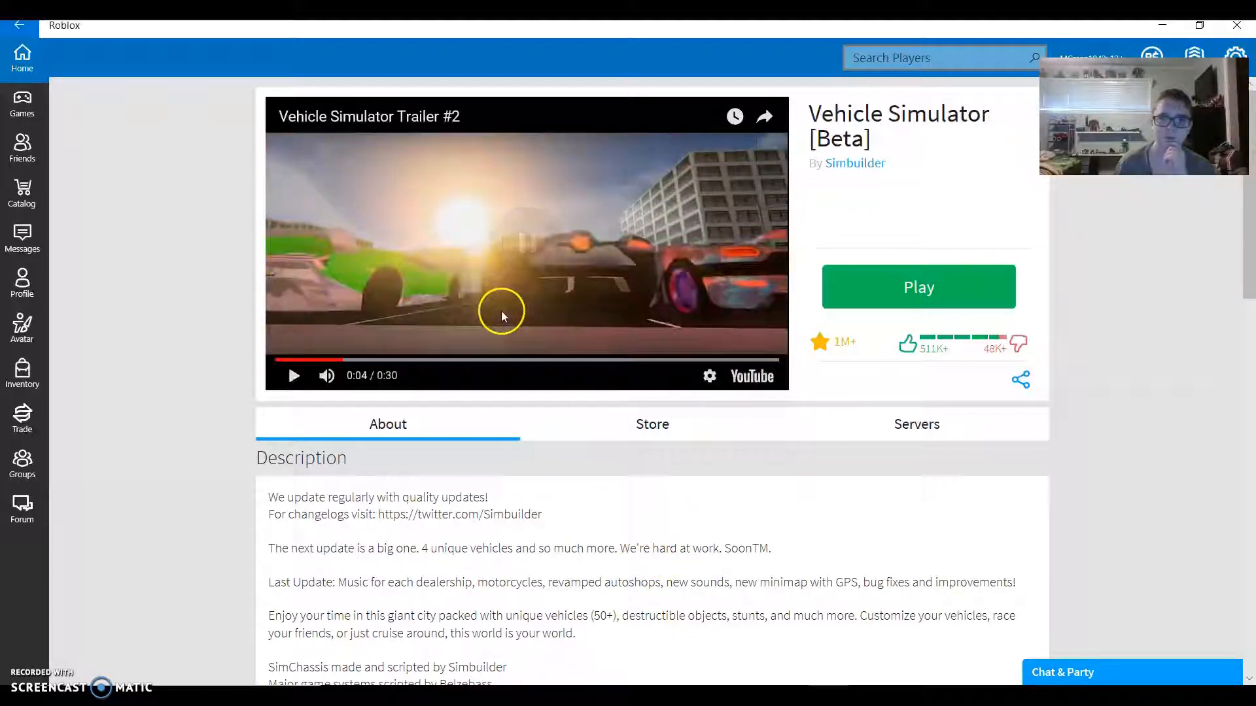
{"action": "mouse_move", "coordinate": [497, 325]}
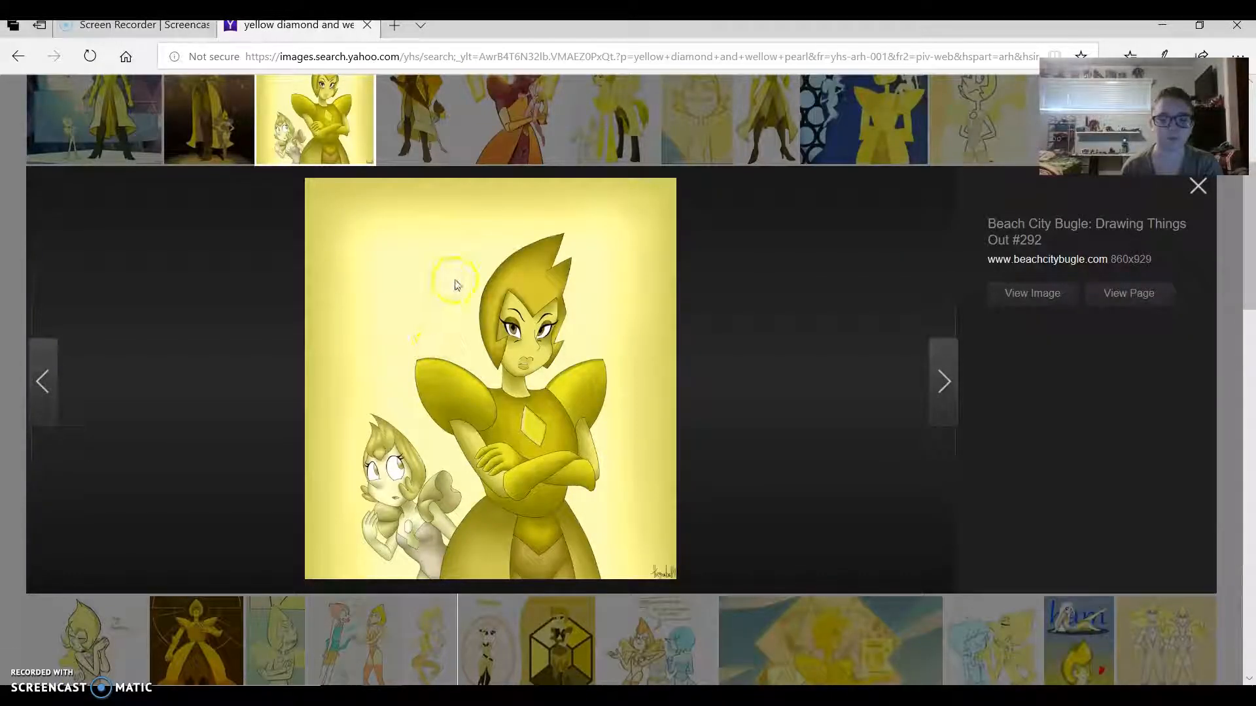
{"action": "mouse_move", "coordinate": [408, 610]}
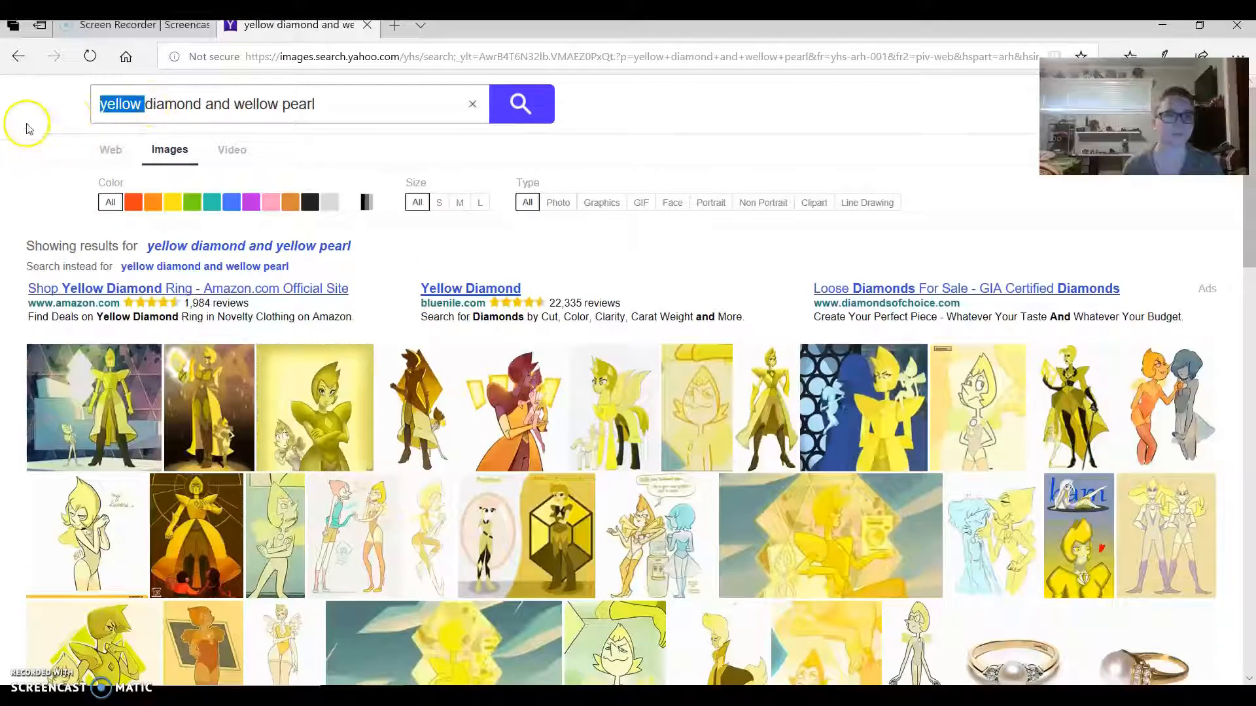
Remove the word yellow from the Yahoo image search query
{"action": "key", "text": "Delete"}
{"action": "type", "text": "blu"}
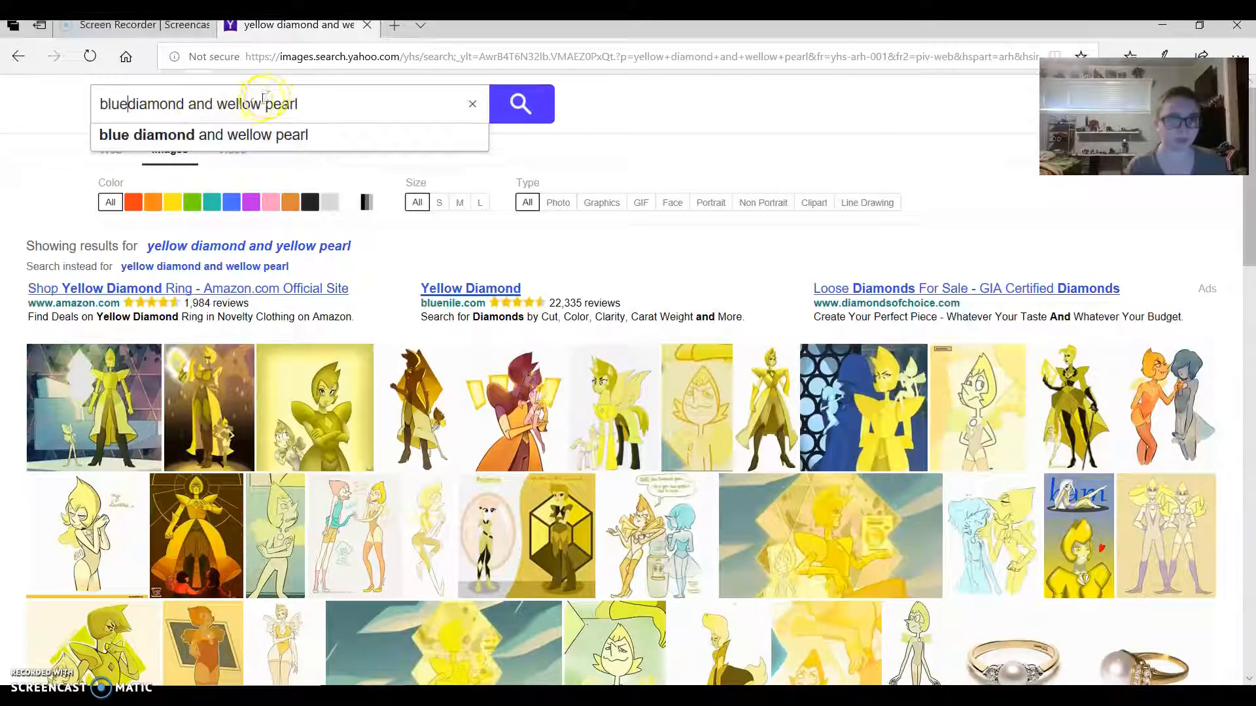
{"action": "mouse_move", "coordinate": [272, 202]}
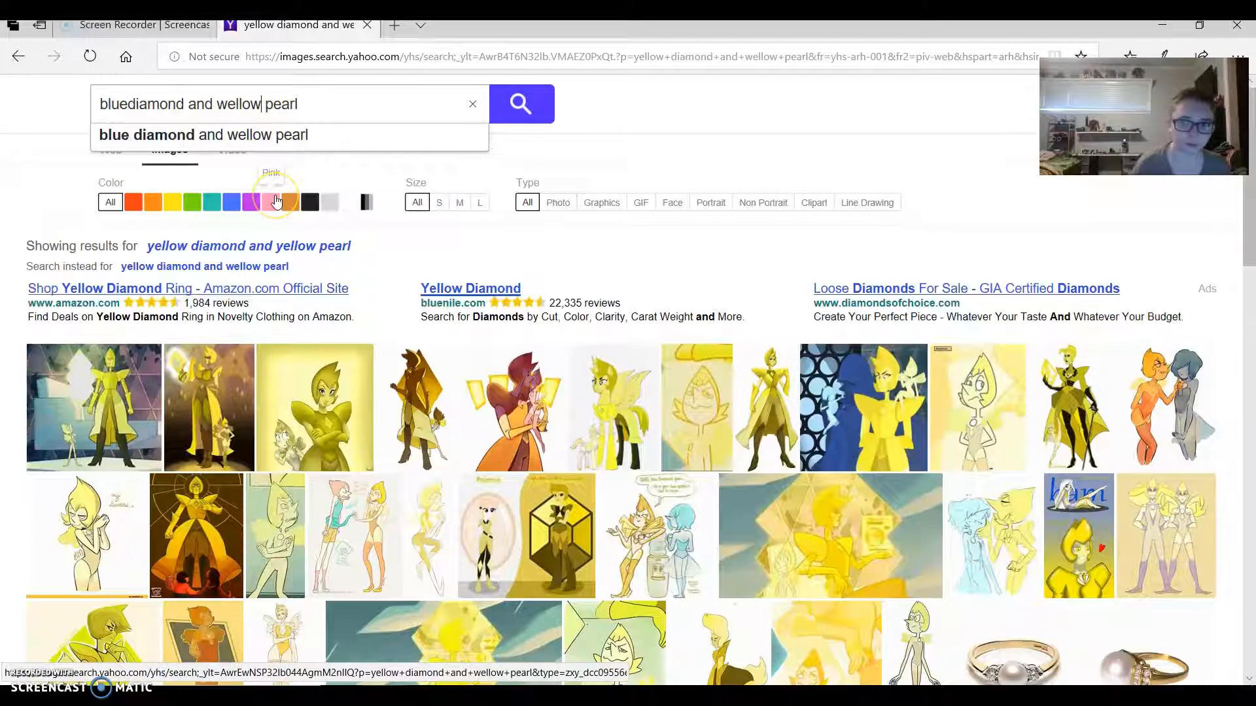
Search blue diamond and blue pearl, enlarge the first fan art result, then close it
{"action": "key", "text": "Backspace"}
{"action": "type", "text": "blu"}
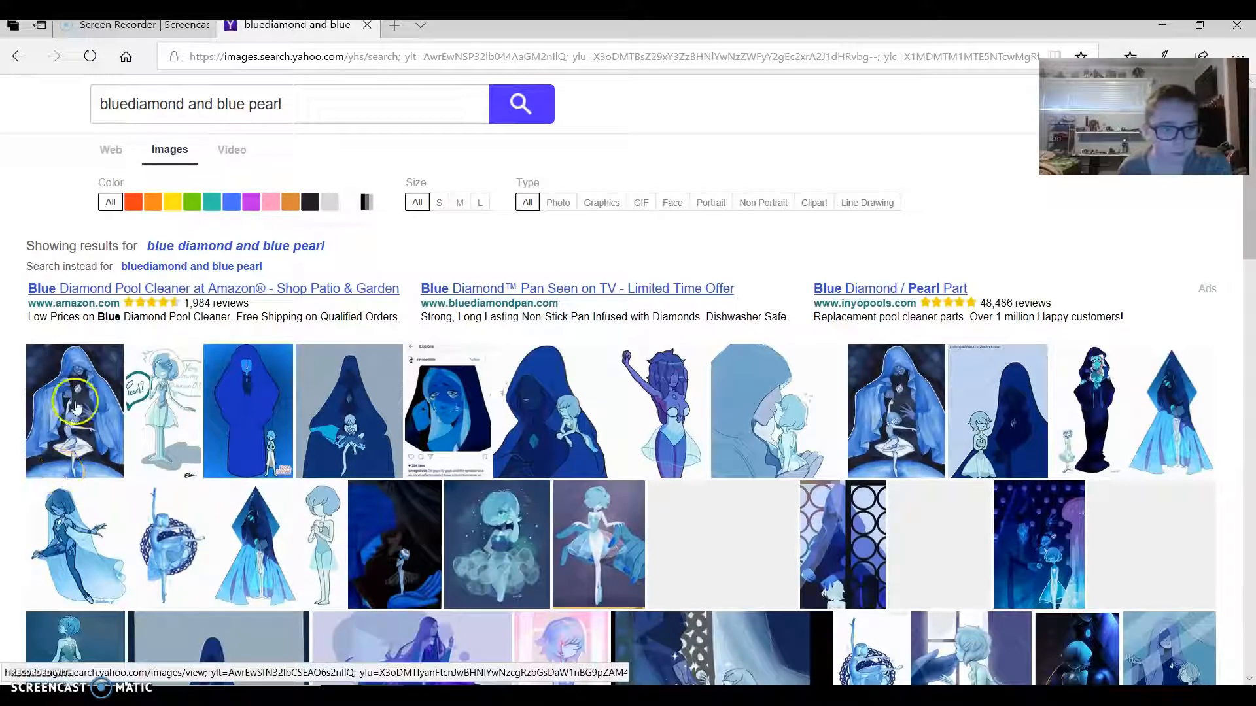
{"action": "left_click", "coordinate": [74, 408]}
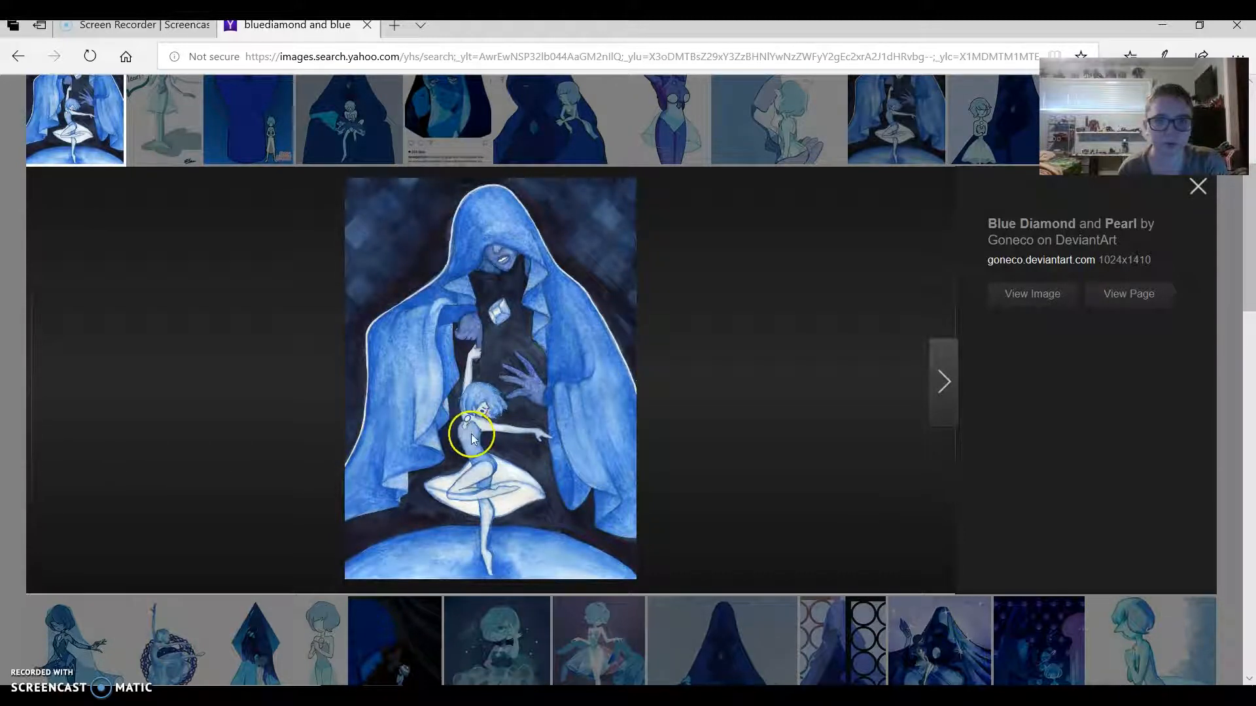
{"action": "mouse_move", "coordinate": [465, 424]}
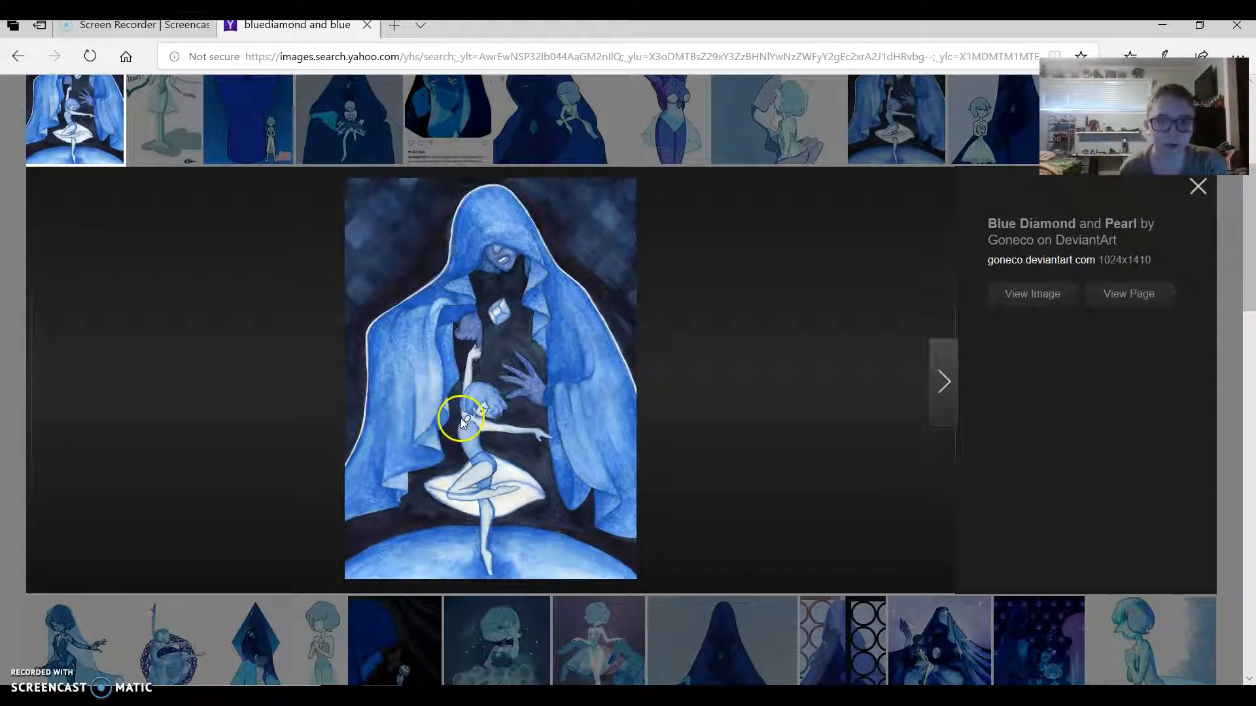
{"action": "mouse_move", "coordinate": [481, 277]}
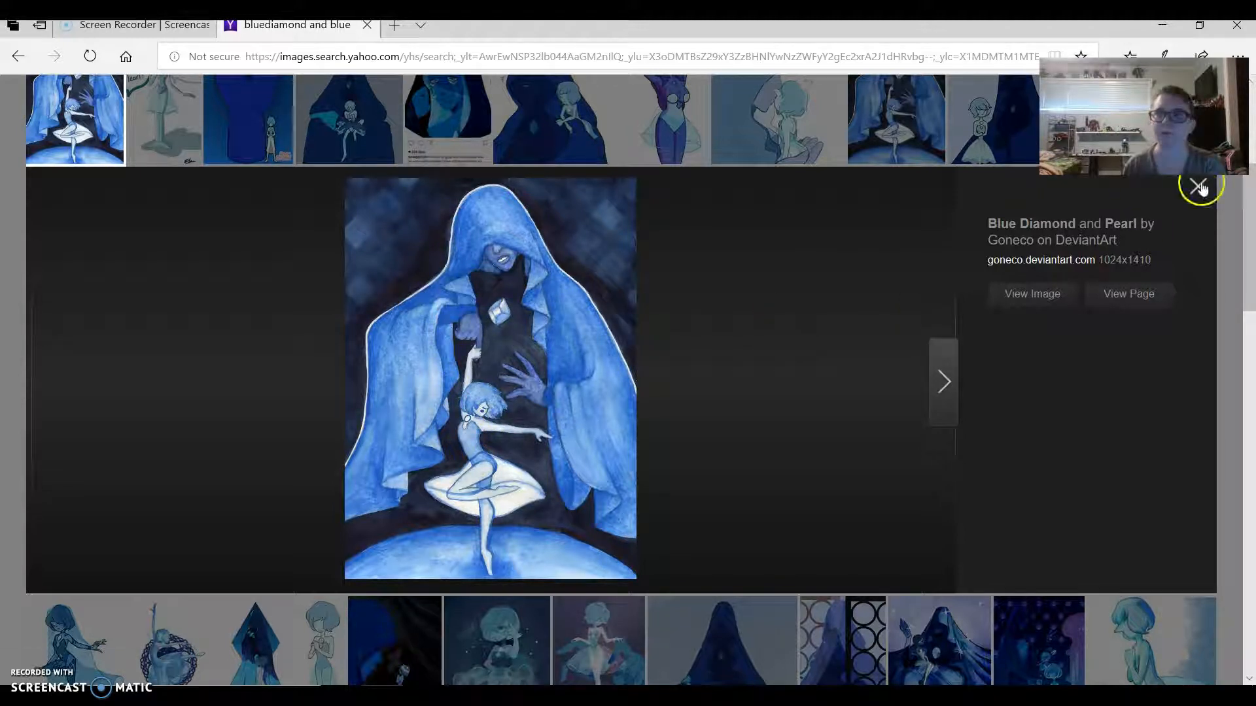
{"action": "left_click", "coordinate": [1196, 185]}
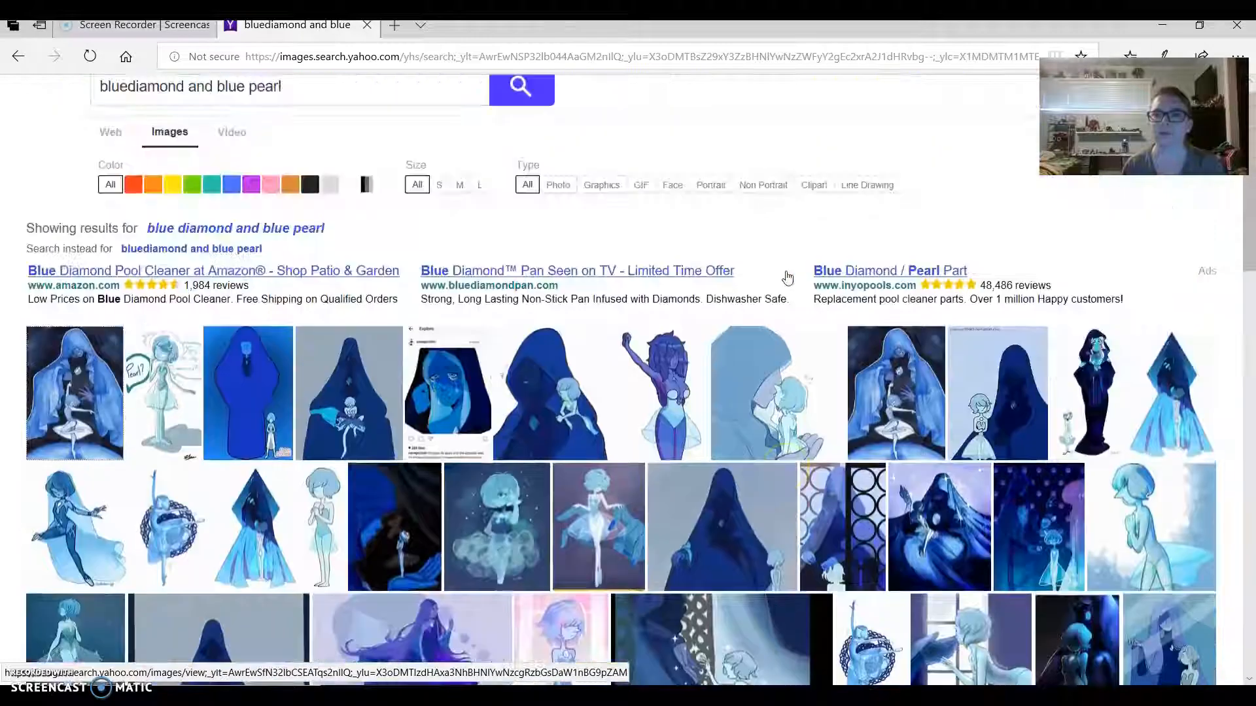